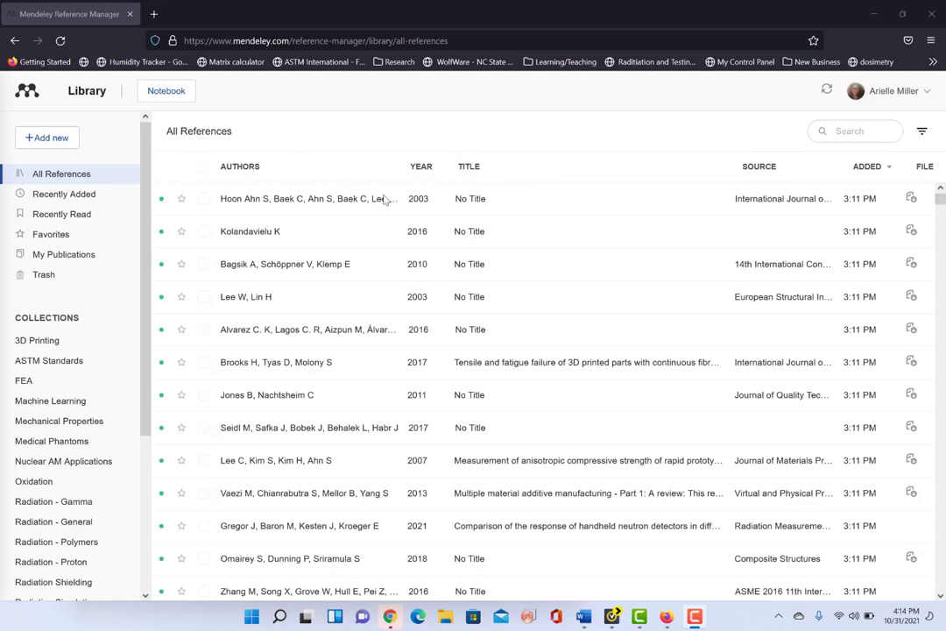
pyautogui.moveTo(616, 508)
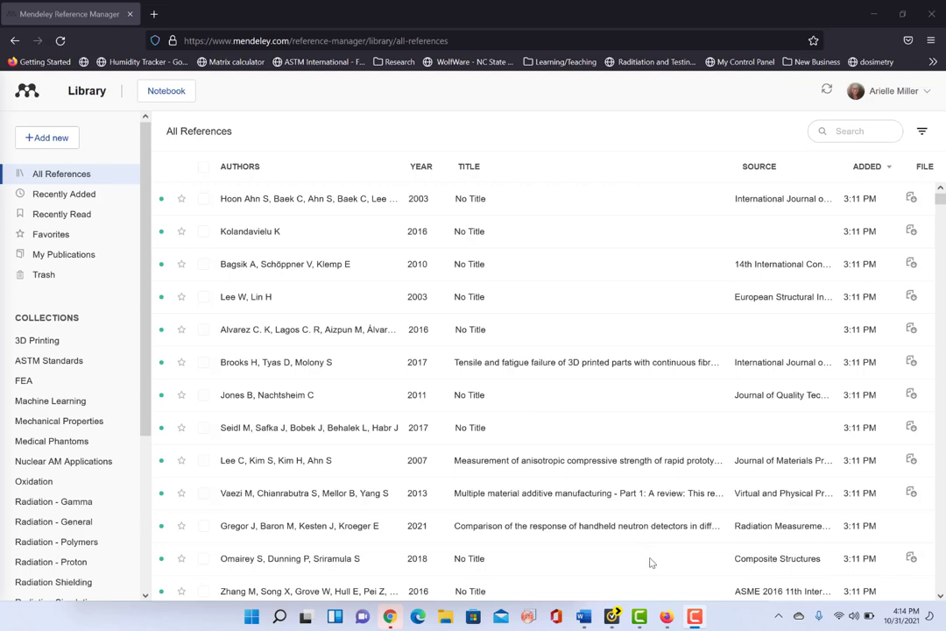
pyautogui.moveTo(660, 420)
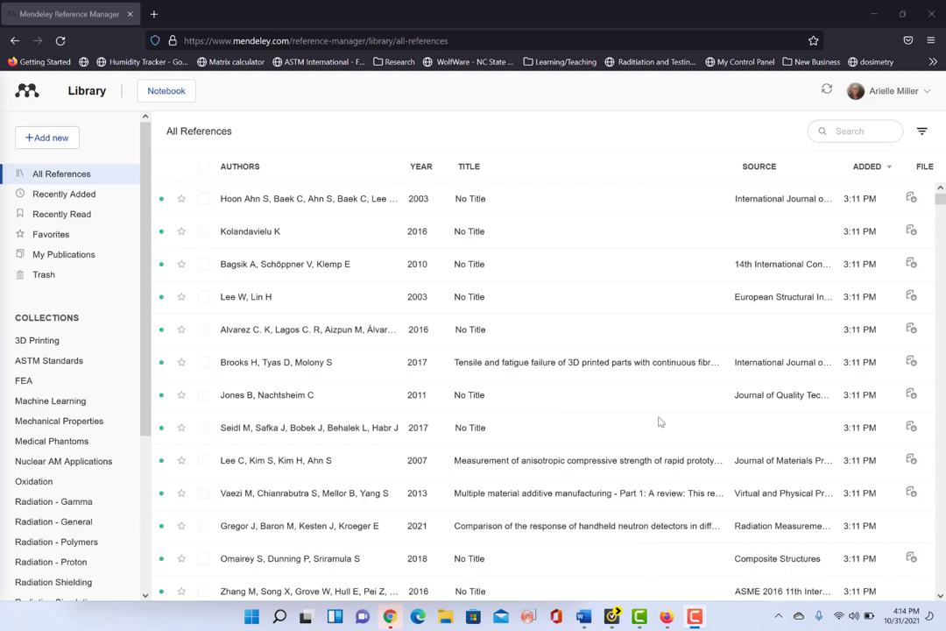
pyautogui.moveTo(672, 17)
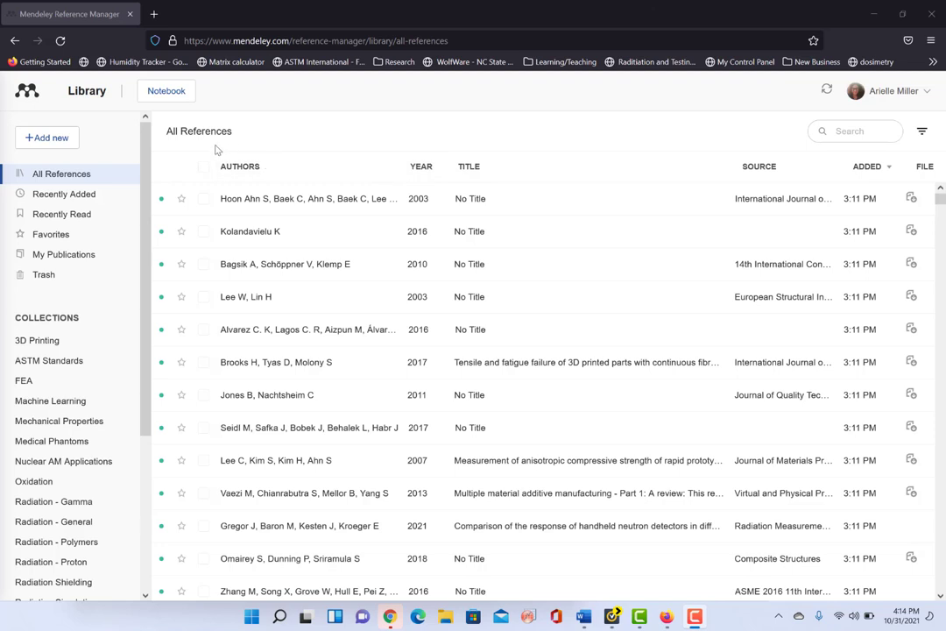
pyautogui.moveTo(179, 182)
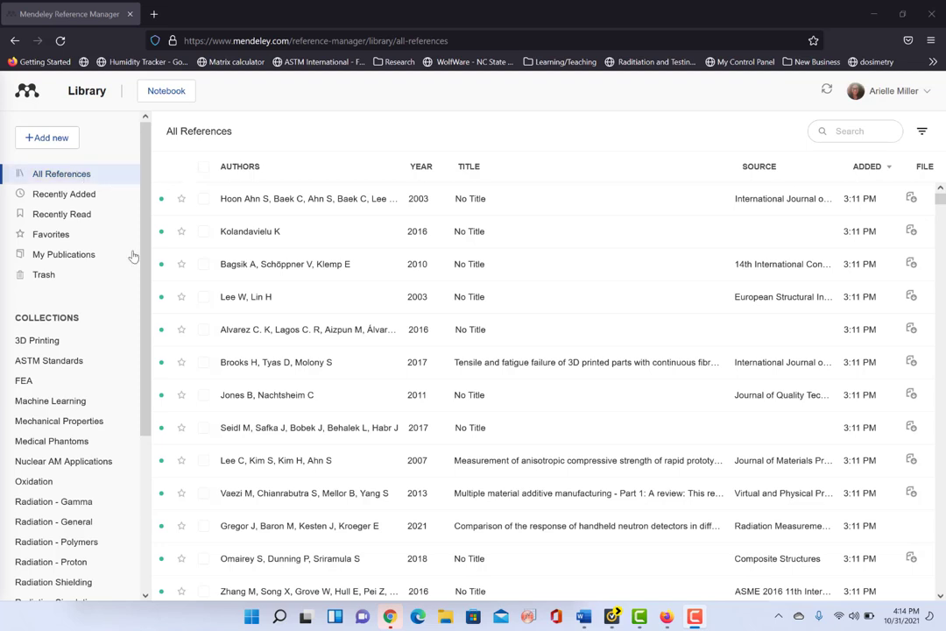
# - Return to the full library and select all 728 references
pyautogui.click(53, 441)
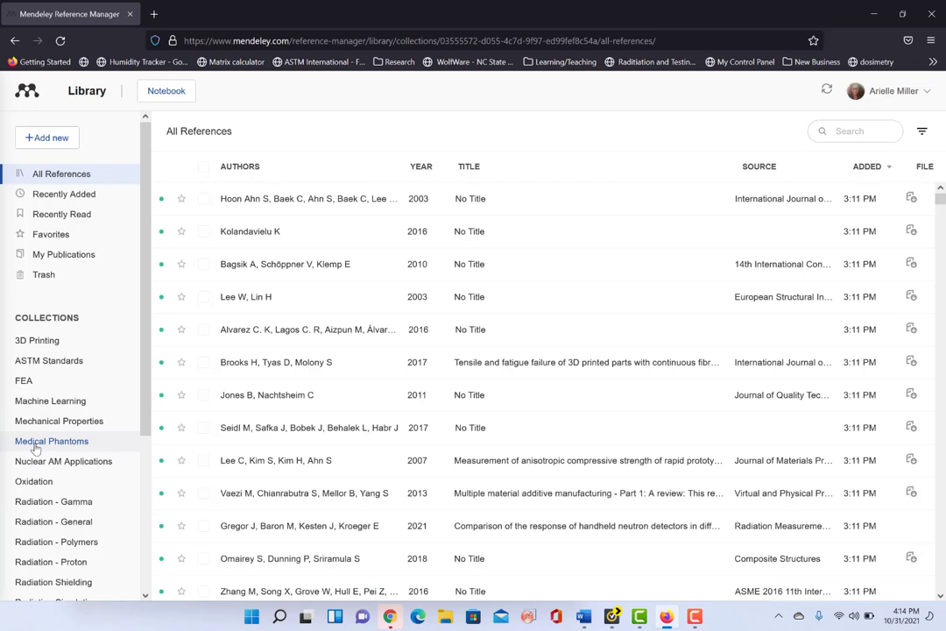
pyautogui.click(53, 442)
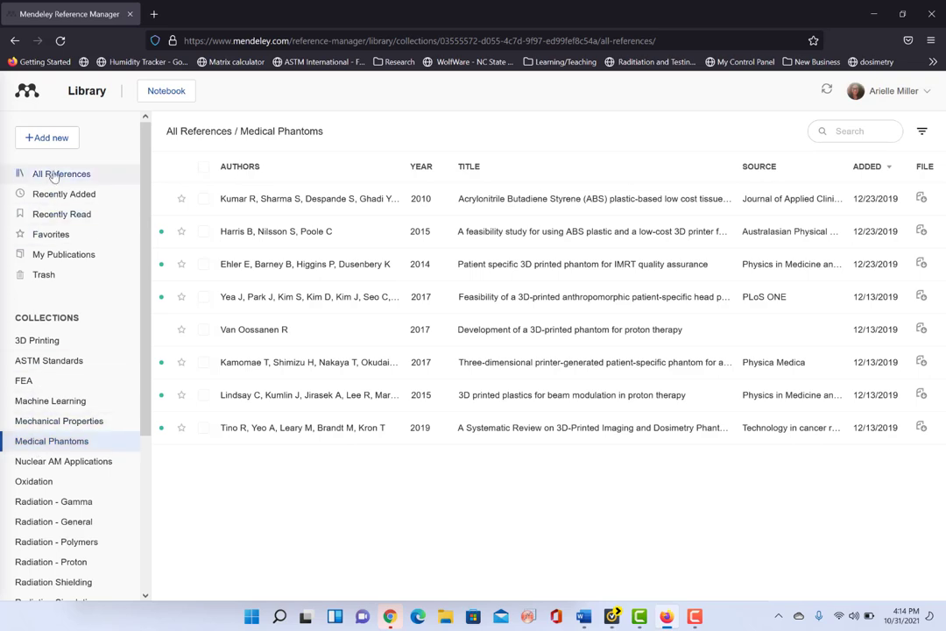
pyautogui.click(61, 174)
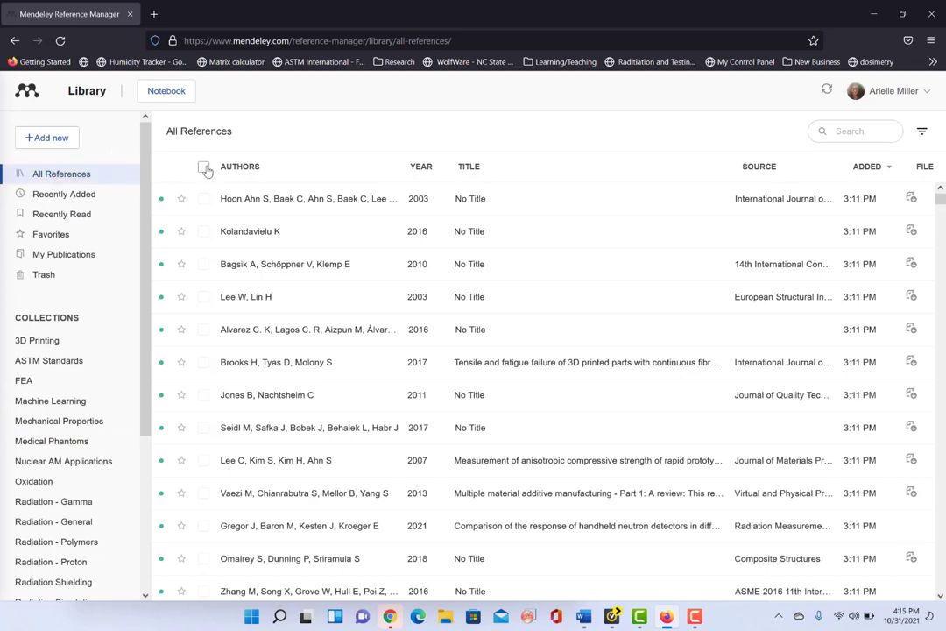
pyautogui.click(204, 166)
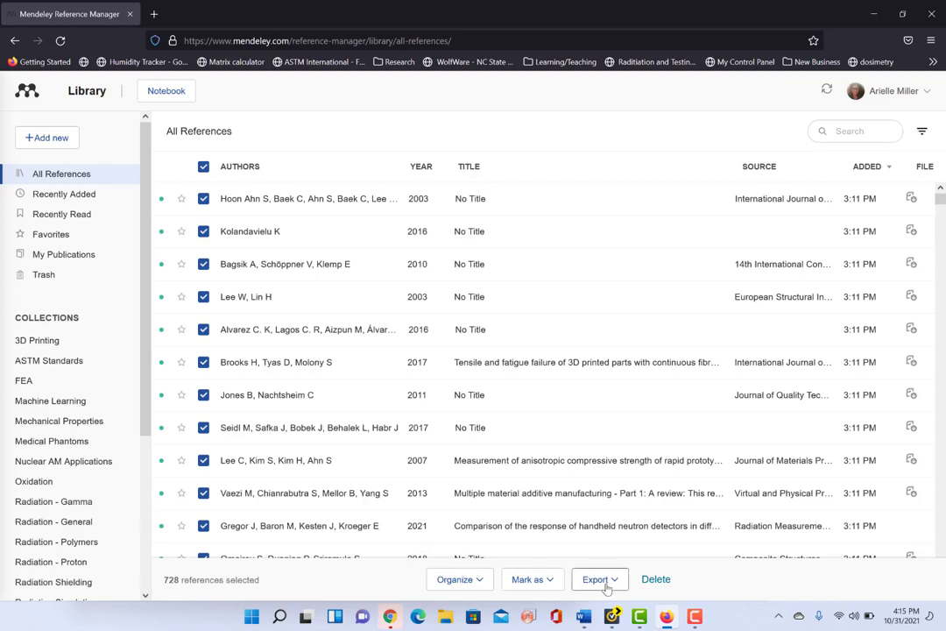
# - Export the selected references as Microsoft Word (*.xml) and save the file as export.xml
pyautogui.click(599, 578)
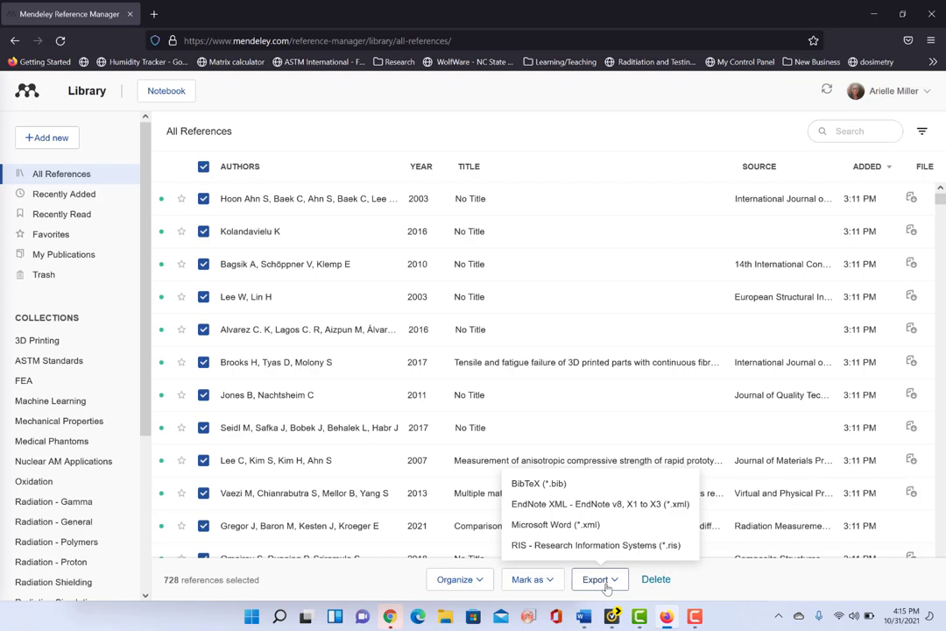
pyautogui.moveTo(555, 524)
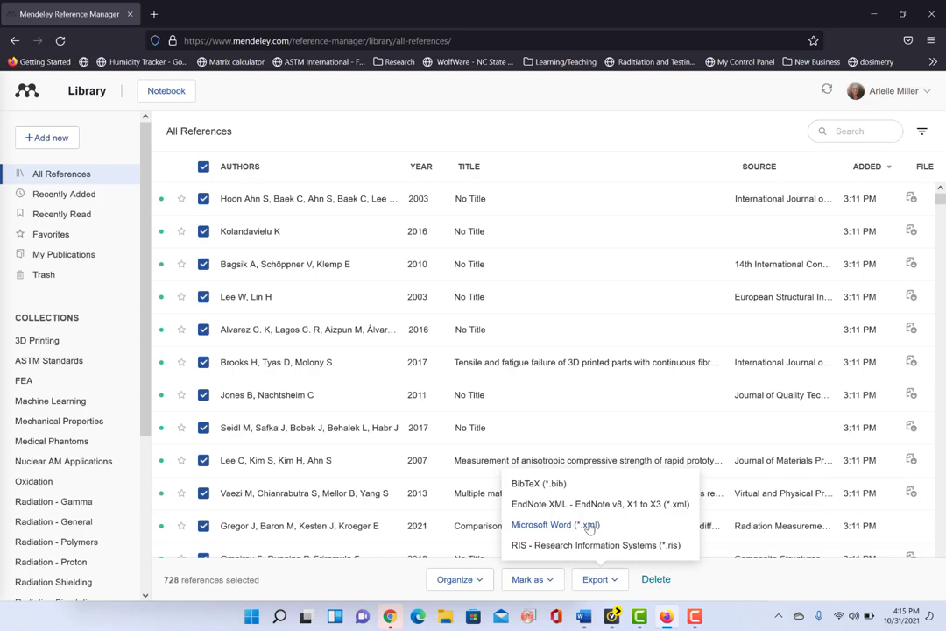
pyautogui.click(599, 505)
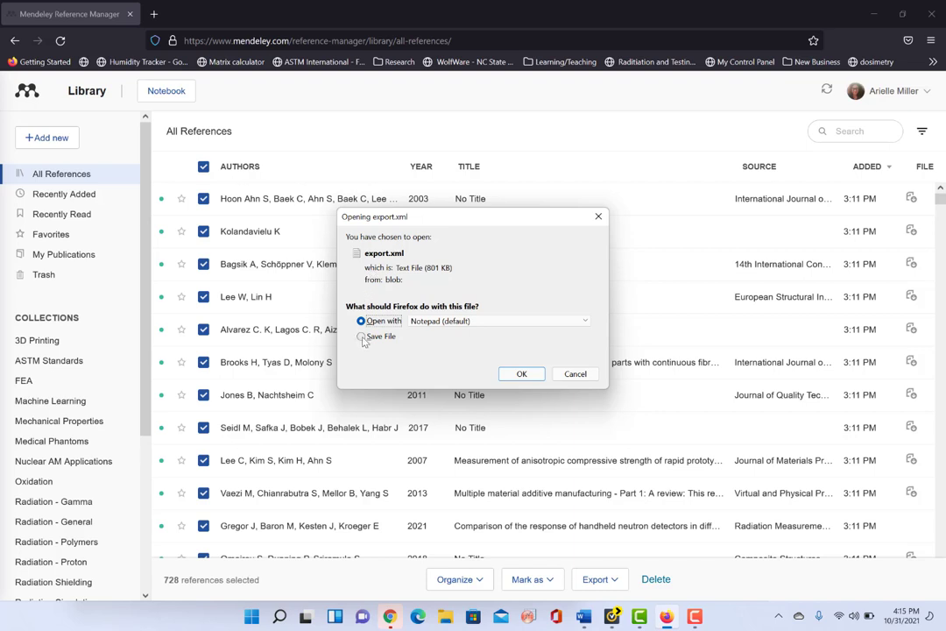
pyautogui.click(361, 336)
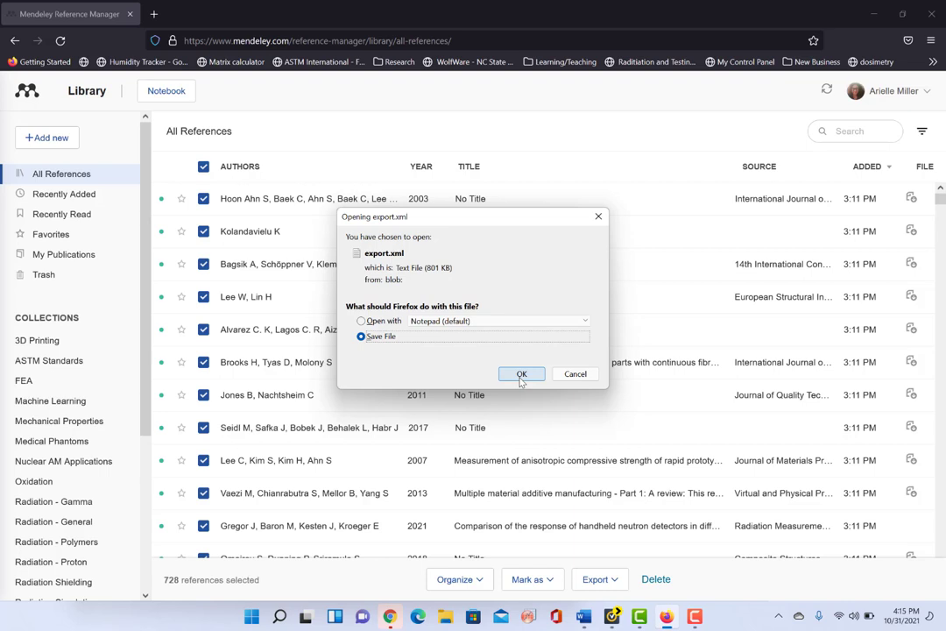
pyautogui.click(522, 375)
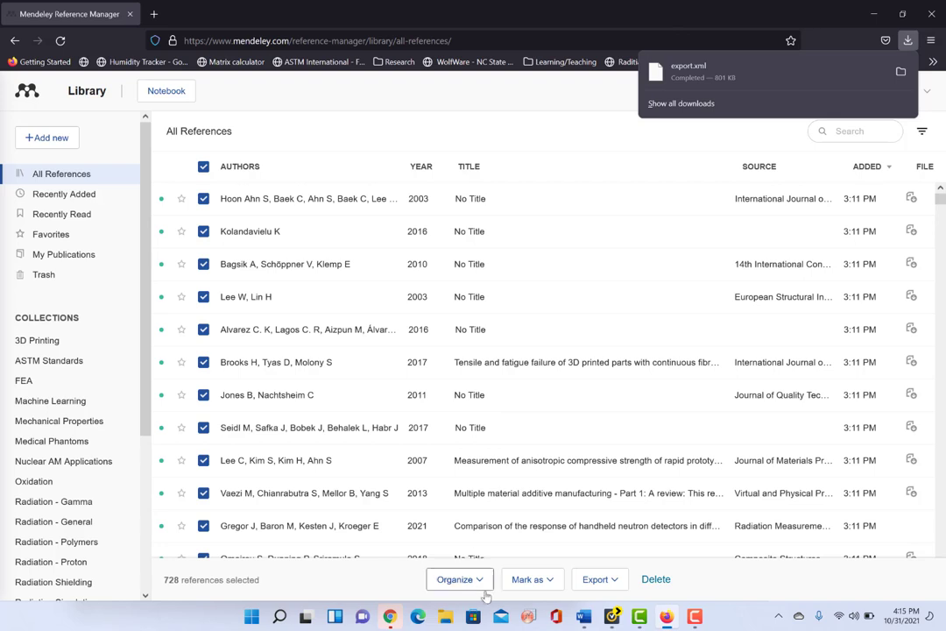
pyautogui.moveTo(582, 617)
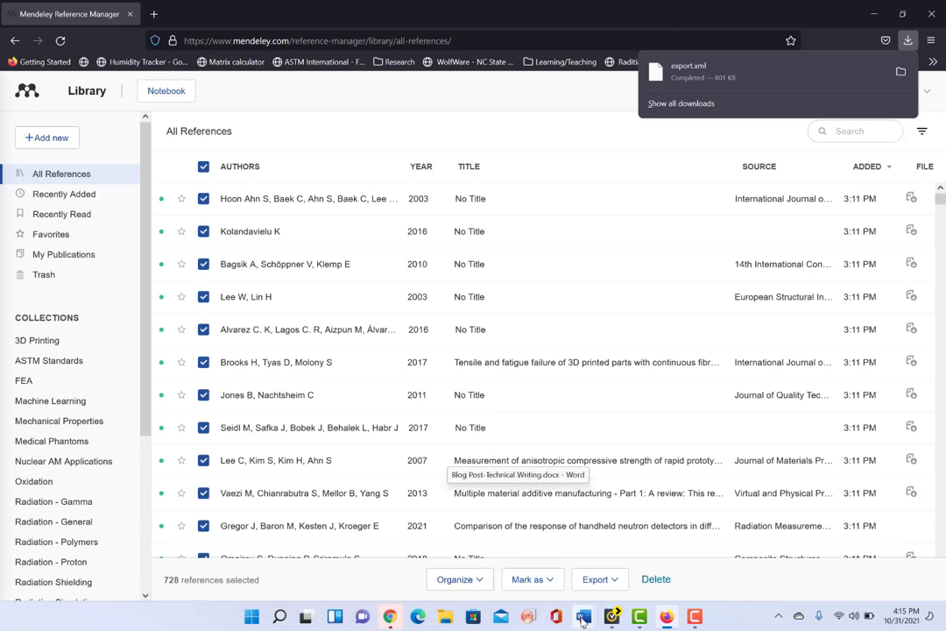
pyautogui.moveTo(581, 617)
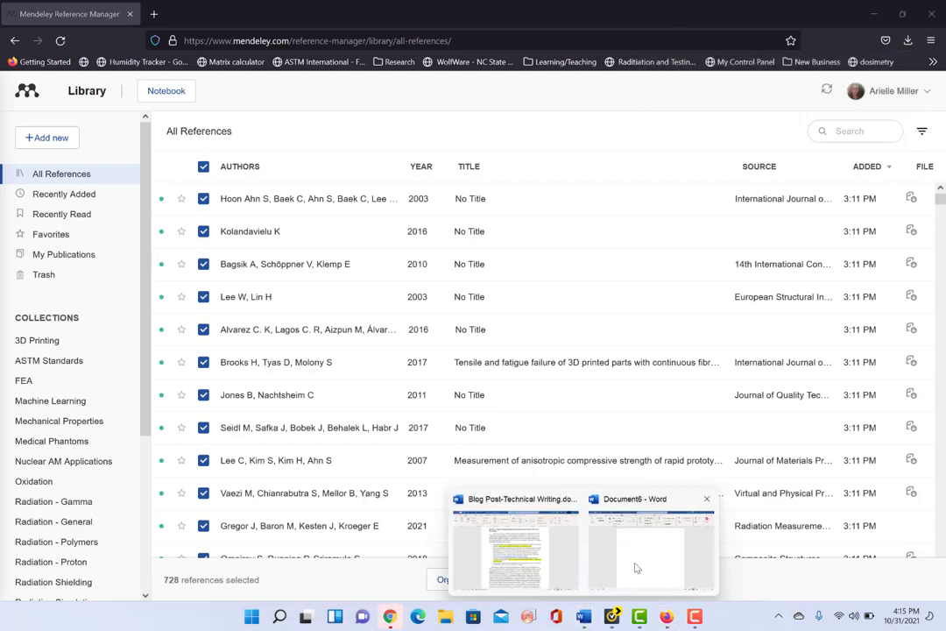
# - Bring the blank Document1 to the front and show the References tab's Citations & Bibliography group
pyautogui.click(651, 543)
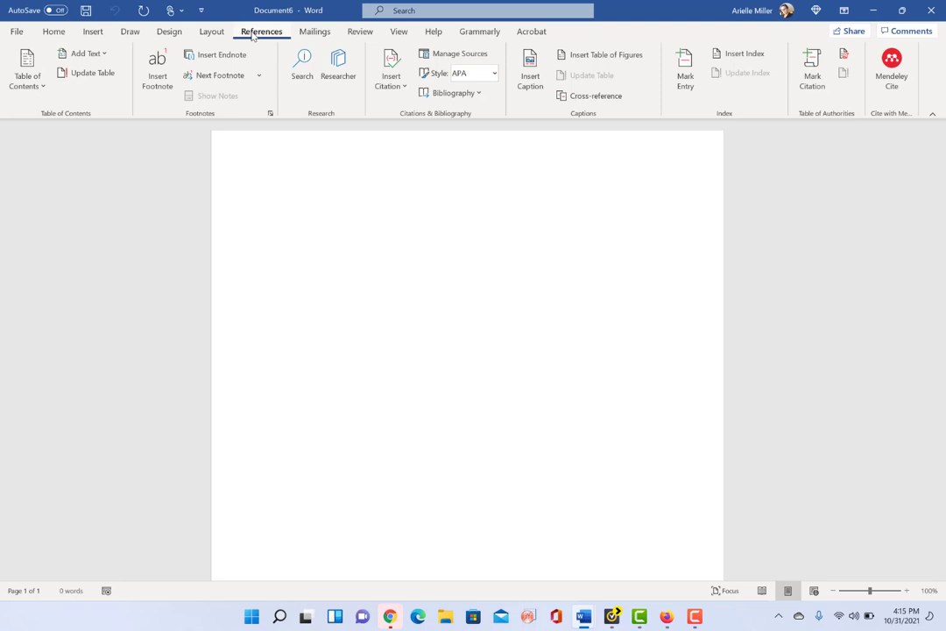
pyautogui.moveTo(453, 116)
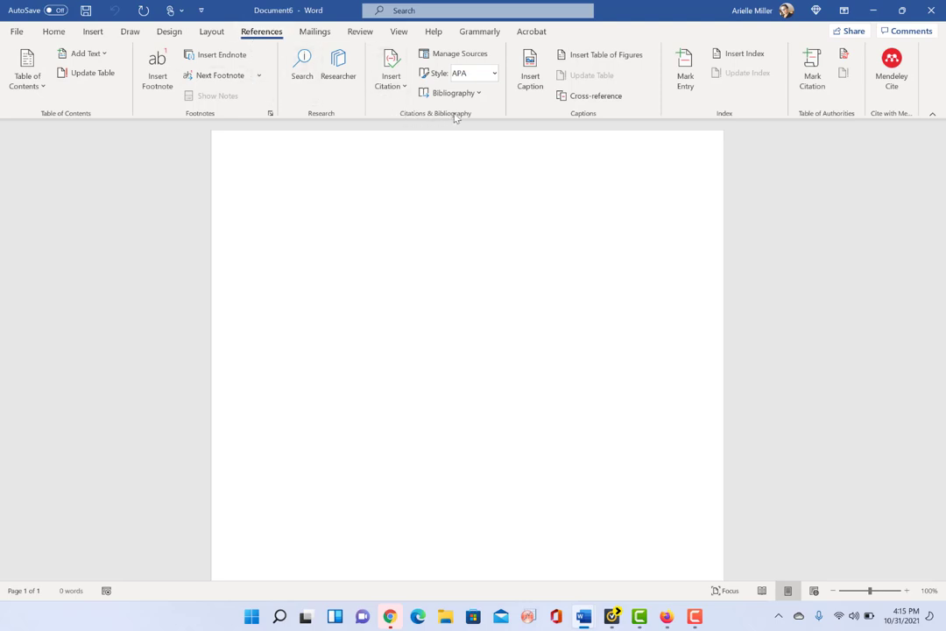
pyautogui.moveTo(473, 112)
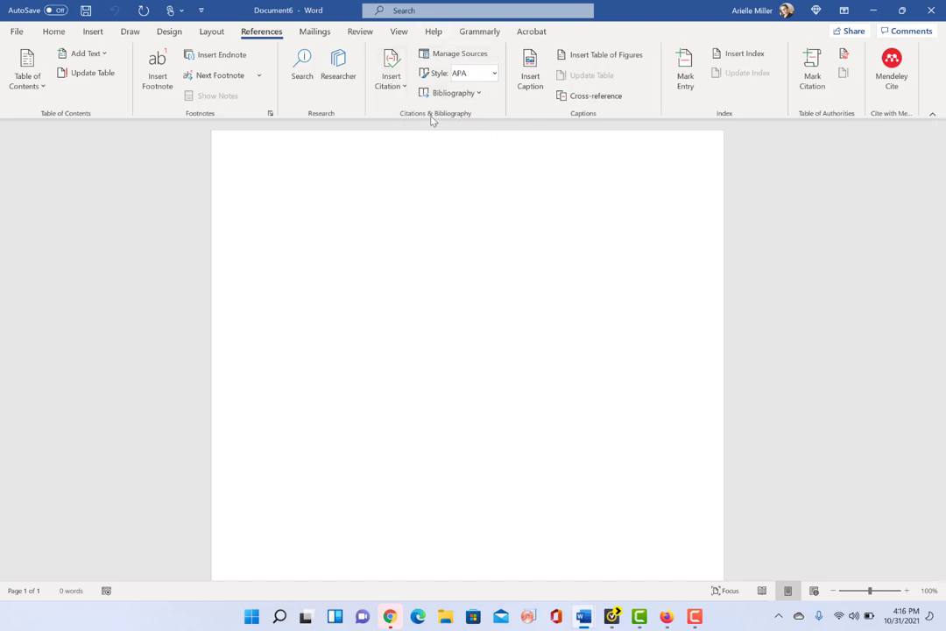
pyautogui.click(271, 196)
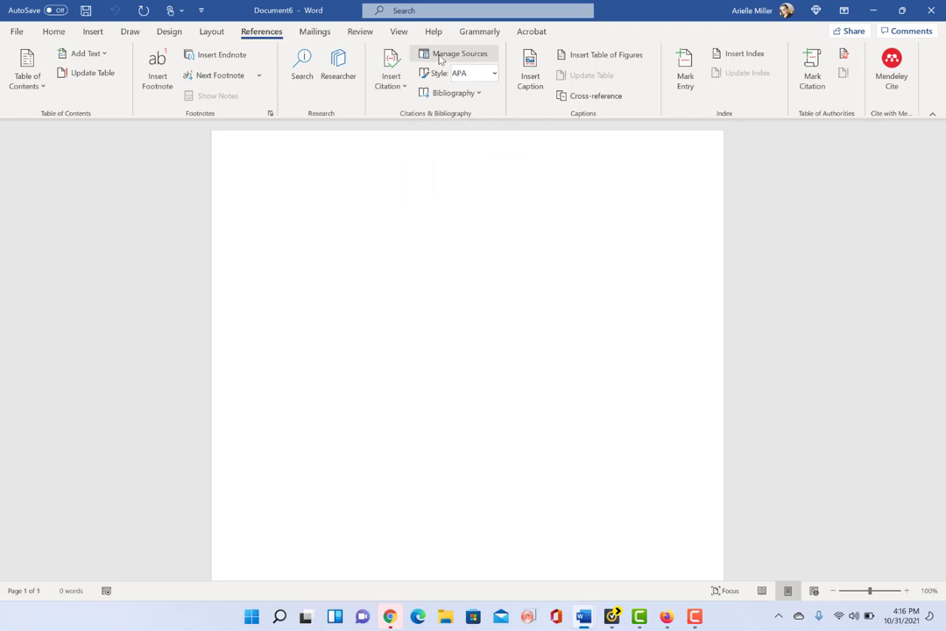
# - Open the Source Manager from Manage Sources, with master and current lists empty
pyautogui.click(455, 53)
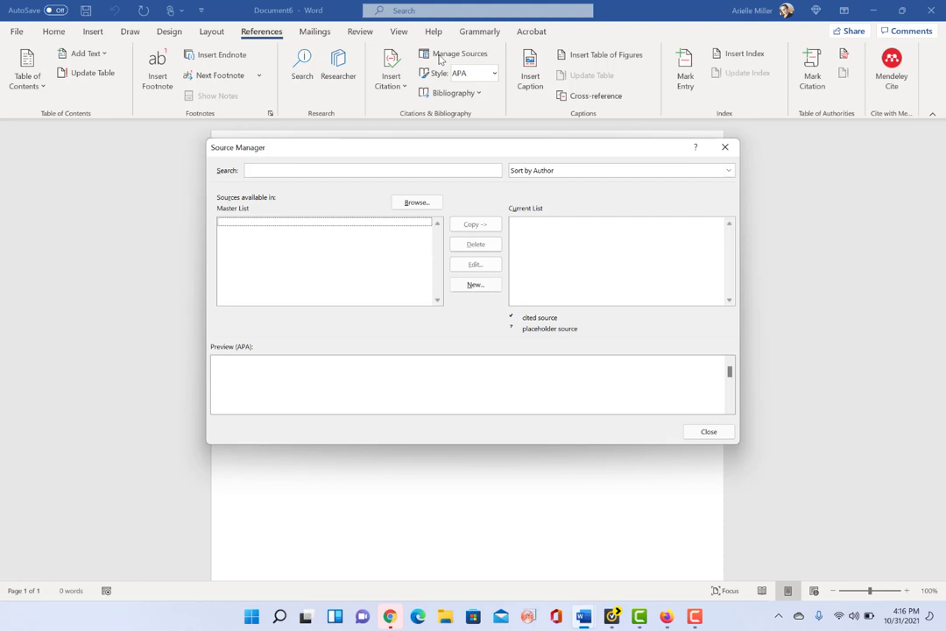
pyautogui.moveTo(280, 252)
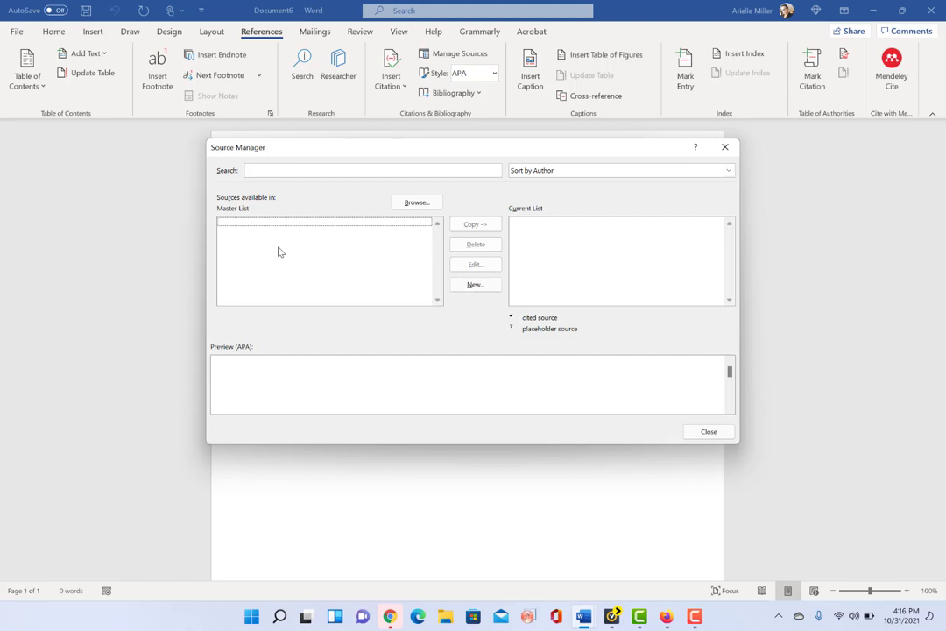
pyautogui.moveTo(266, 259)
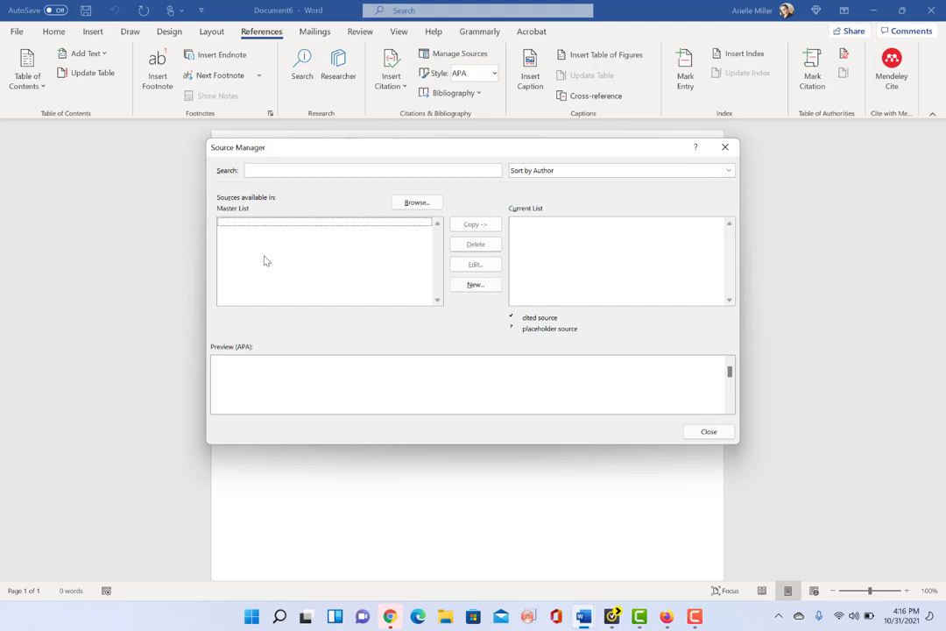
pyautogui.moveTo(254, 256)
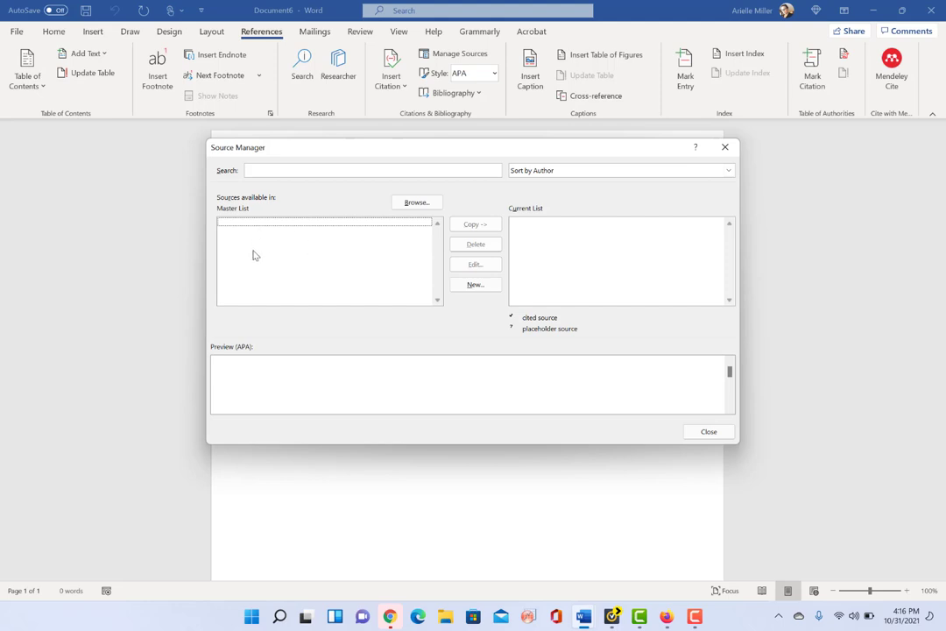
pyautogui.moveTo(279, 278)
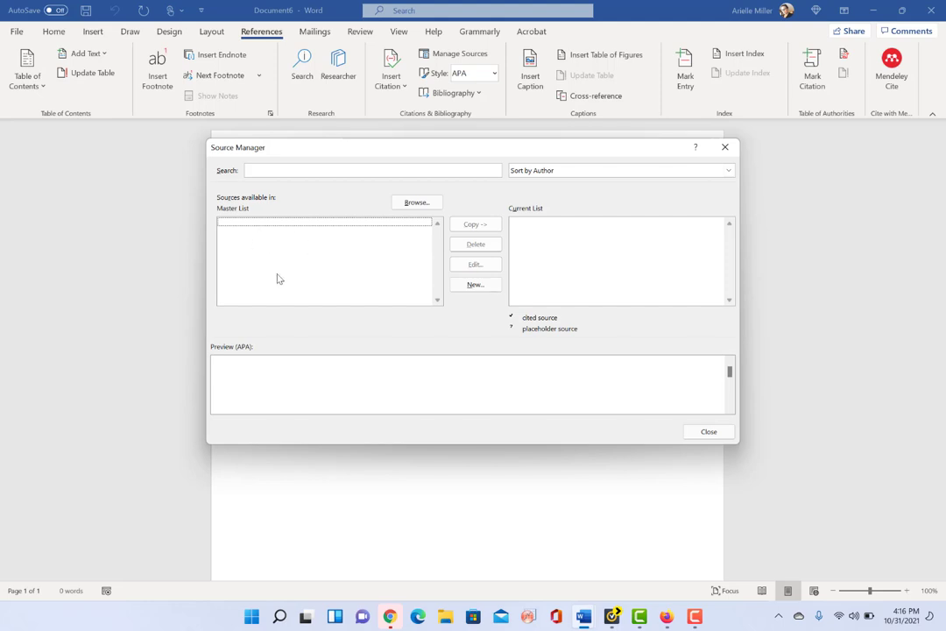
pyautogui.moveTo(280, 266)
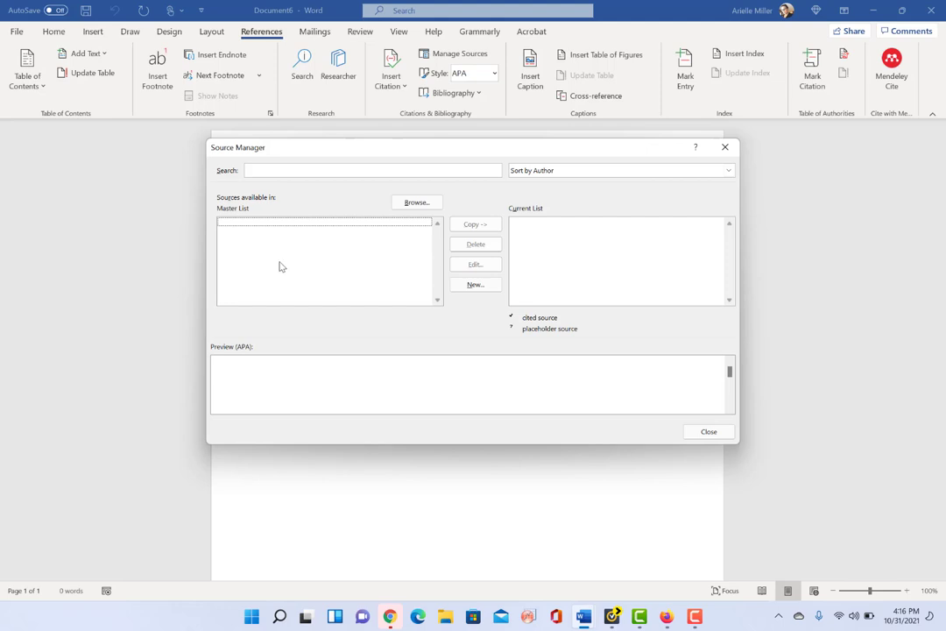
pyautogui.moveTo(234, 217)
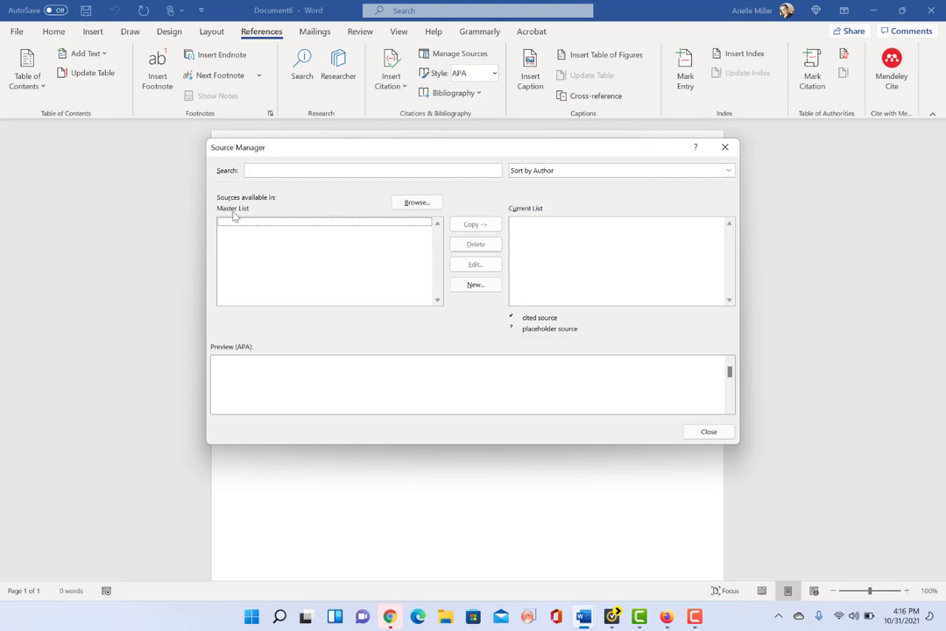
pyautogui.moveTo(394, 207)
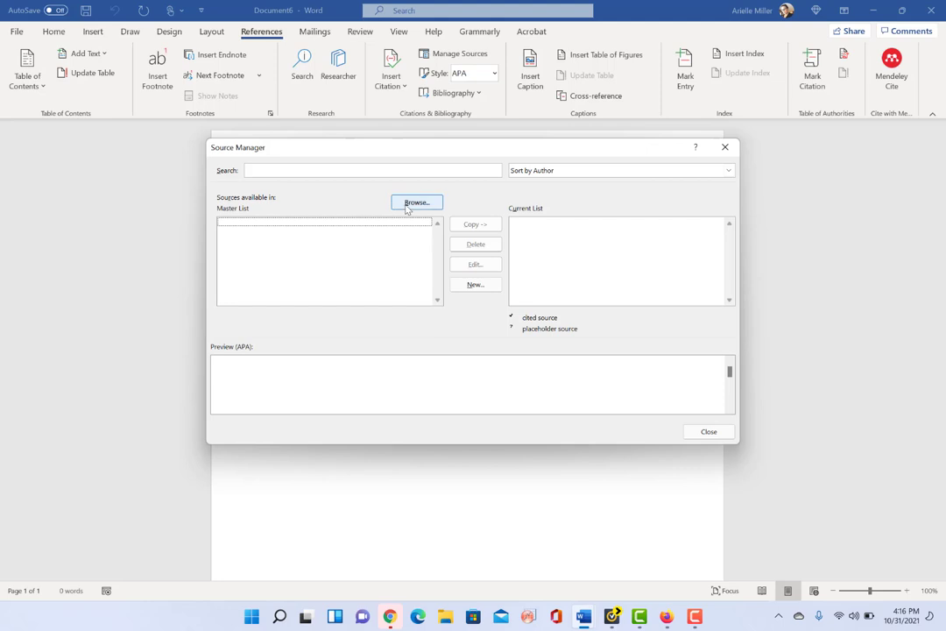
# - Browse for a source list, opening the Bibliography folder that holds mendeley.xml
pyautogui.click(417, 204)
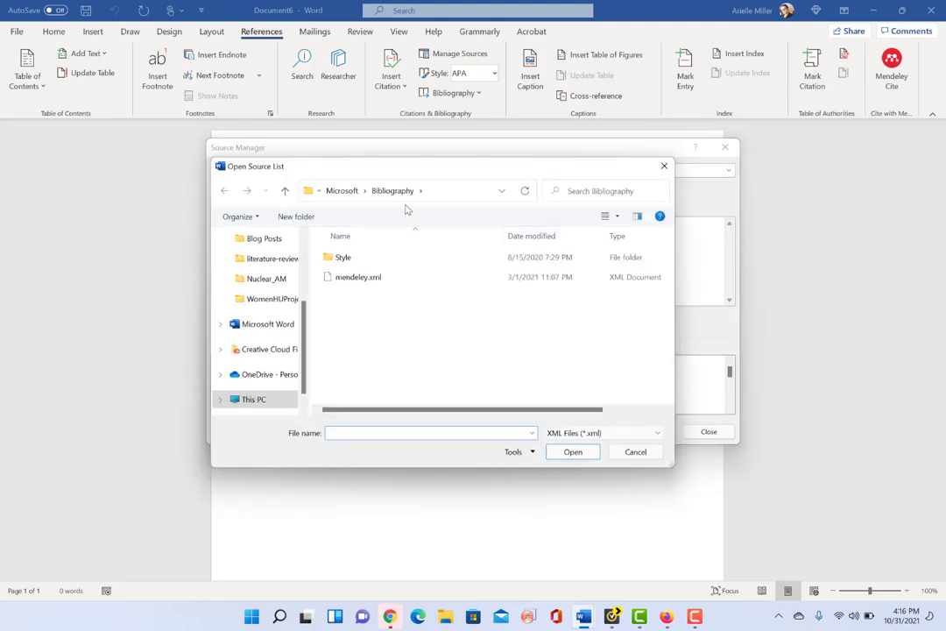
pyautogui.moveTo(365, 354)
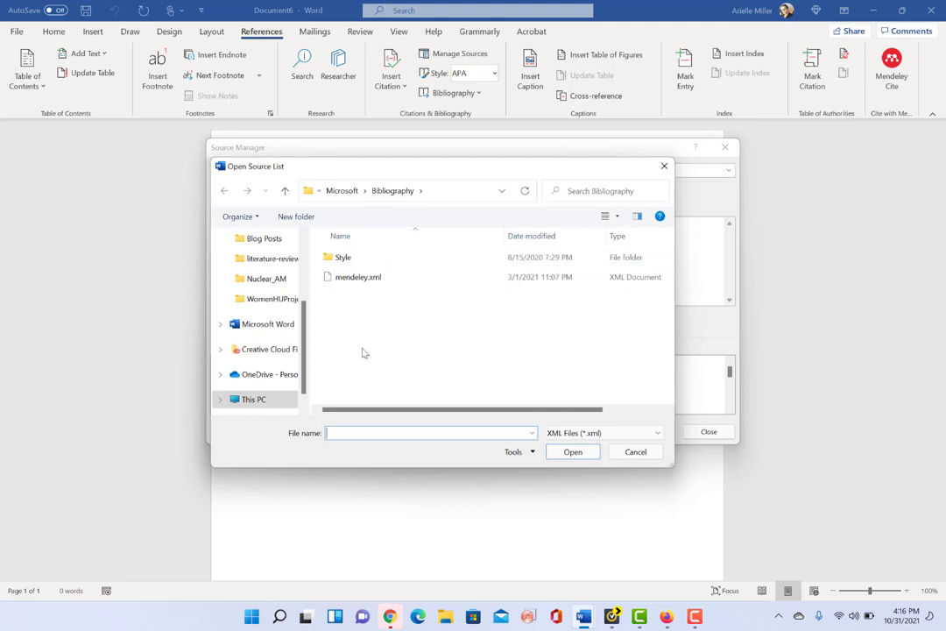
pyautogui.moveTo(358, 276)
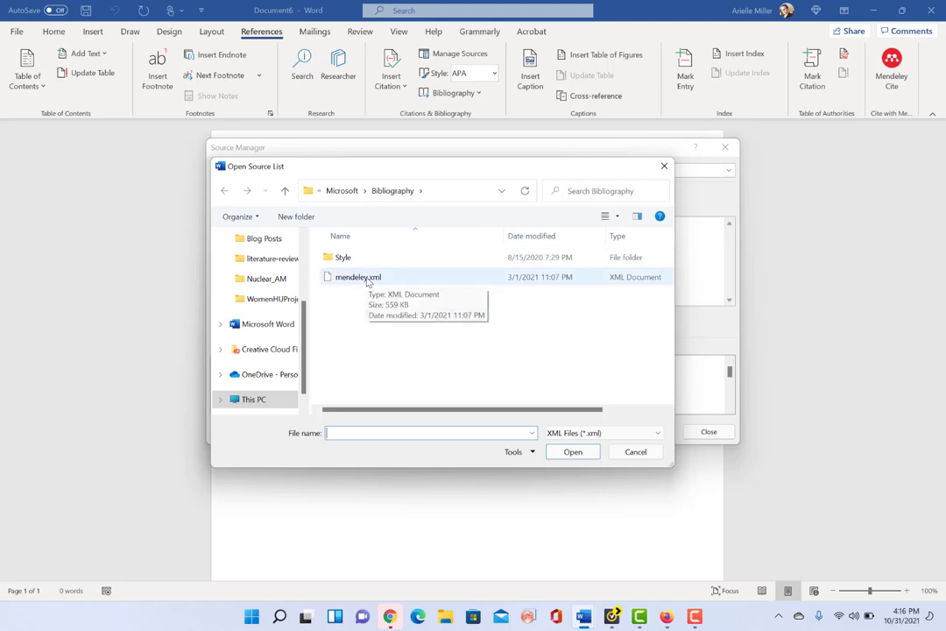
pyautogui.moveTo(344, 287)
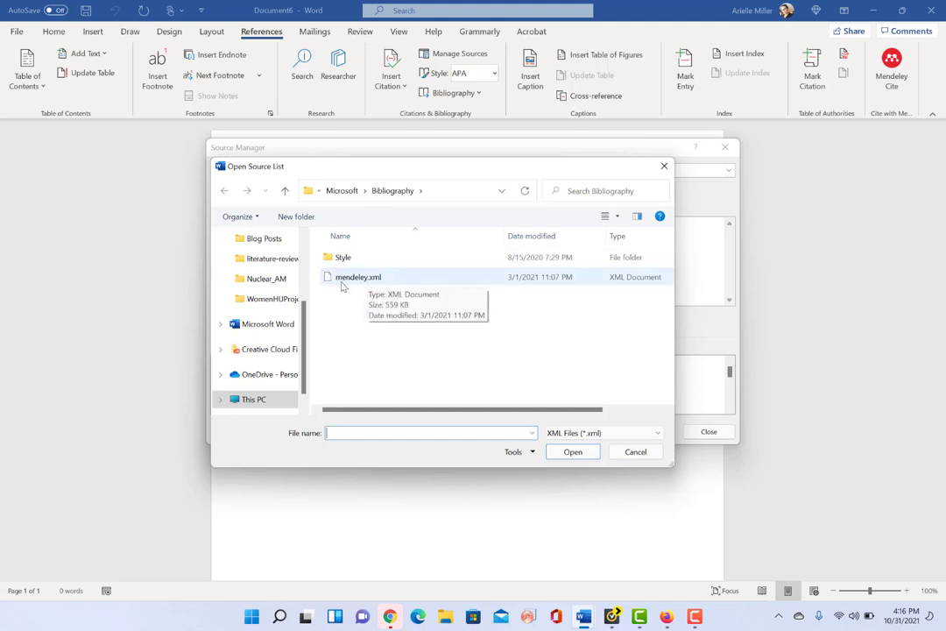
pyautogui.moveTo(312, 352)
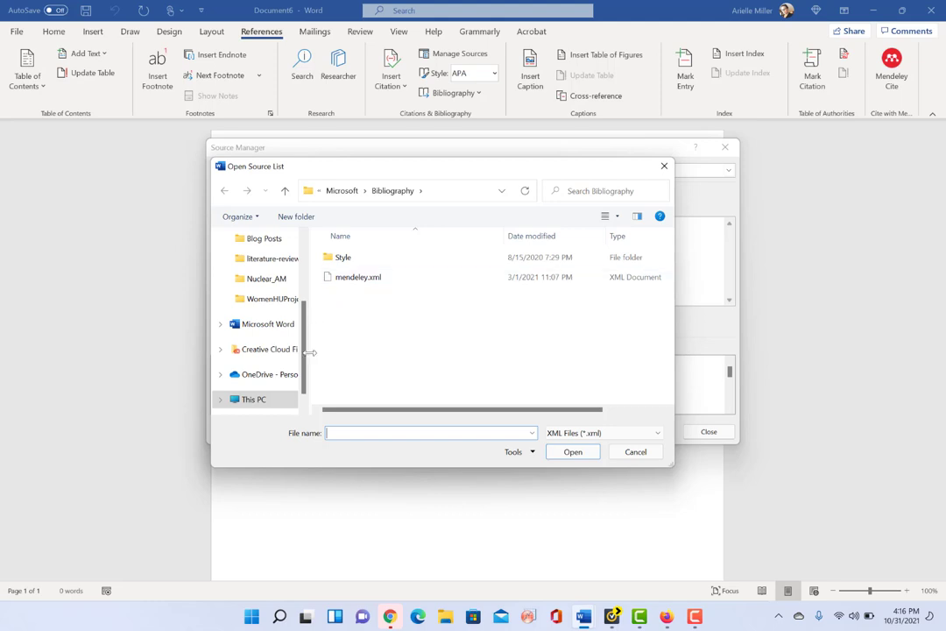
pyautogui.moveTo(448, 617)
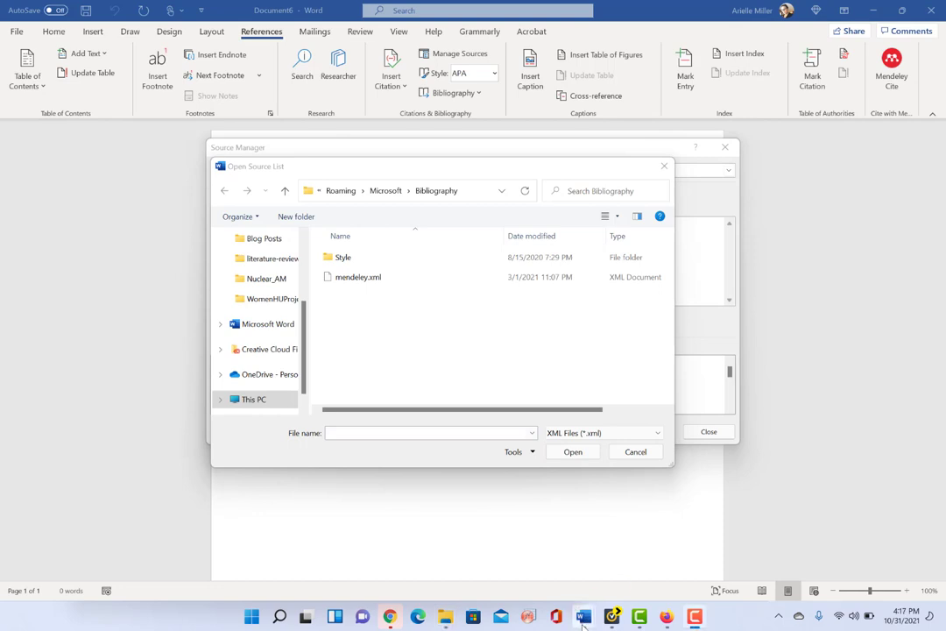
pyautogui.moveTo(445, 617)
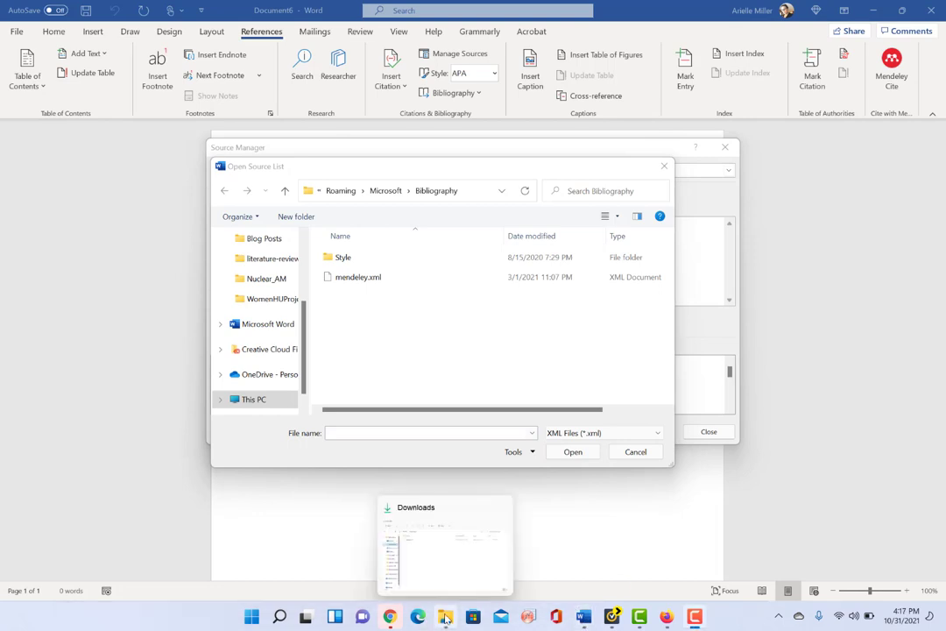
# - Bring up the Downloads folder and drag export.xml into the Bibliography folder
pyautogui.click(445, 543)
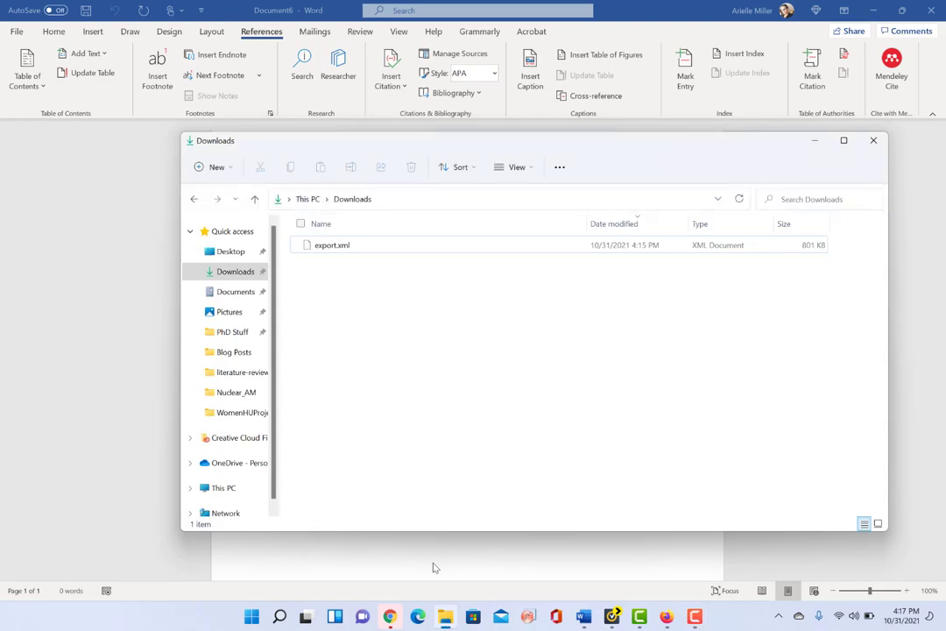
pyautogui.moveTo(333, 245)
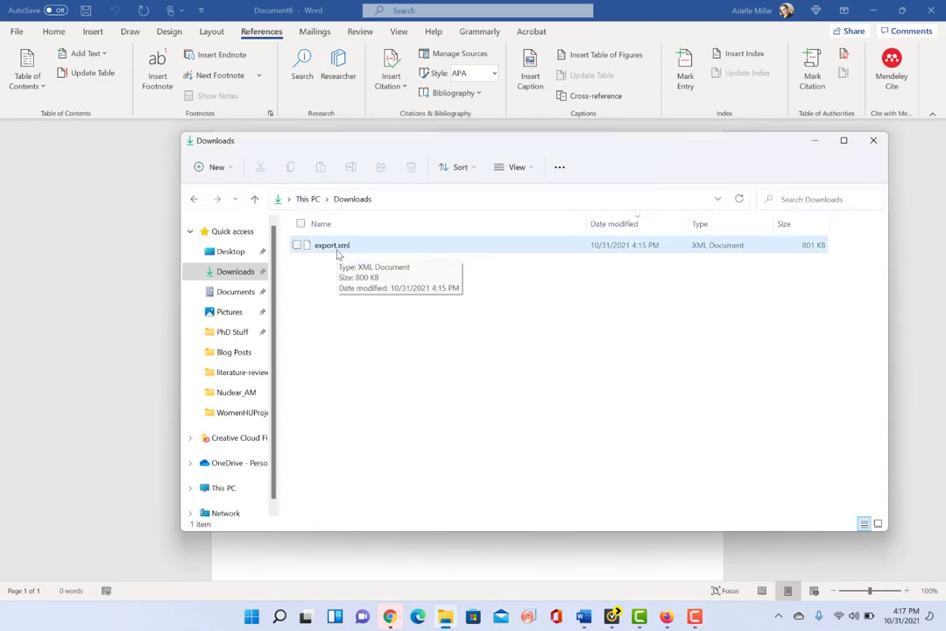
pyautogui.moveTo(357, 224)
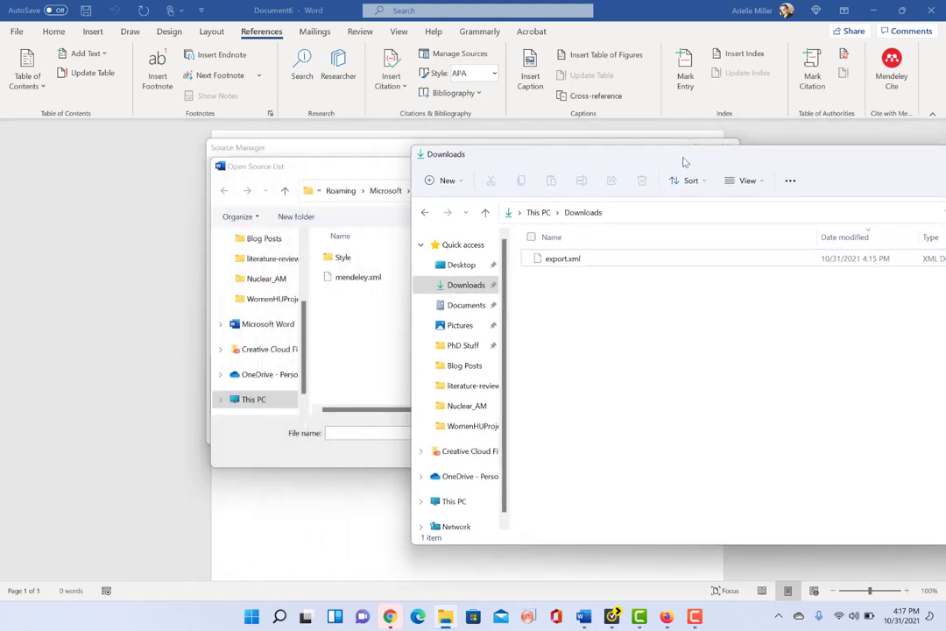
pyautogui.click(606, 257)
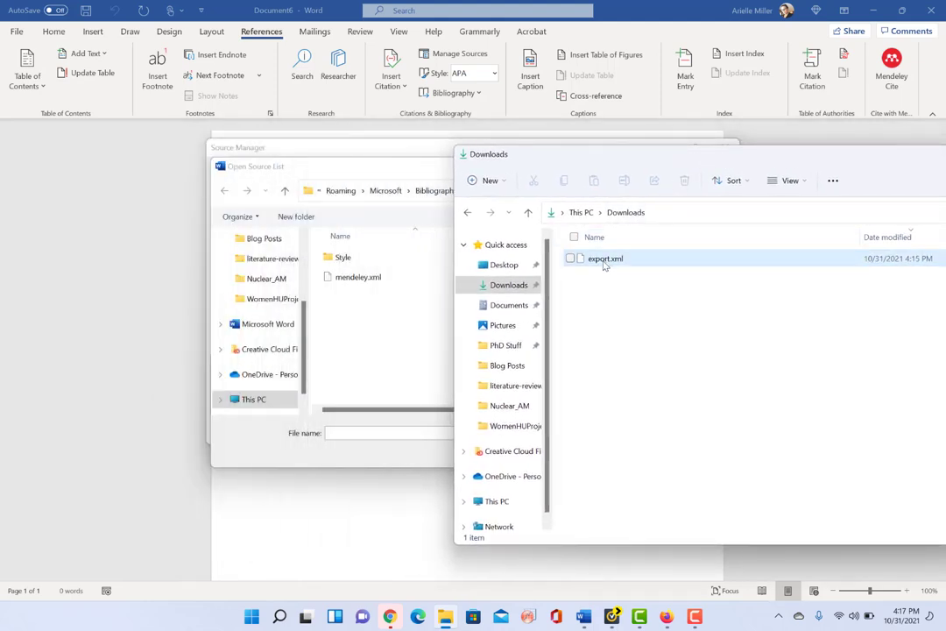
pyautogui.click(606, 258)
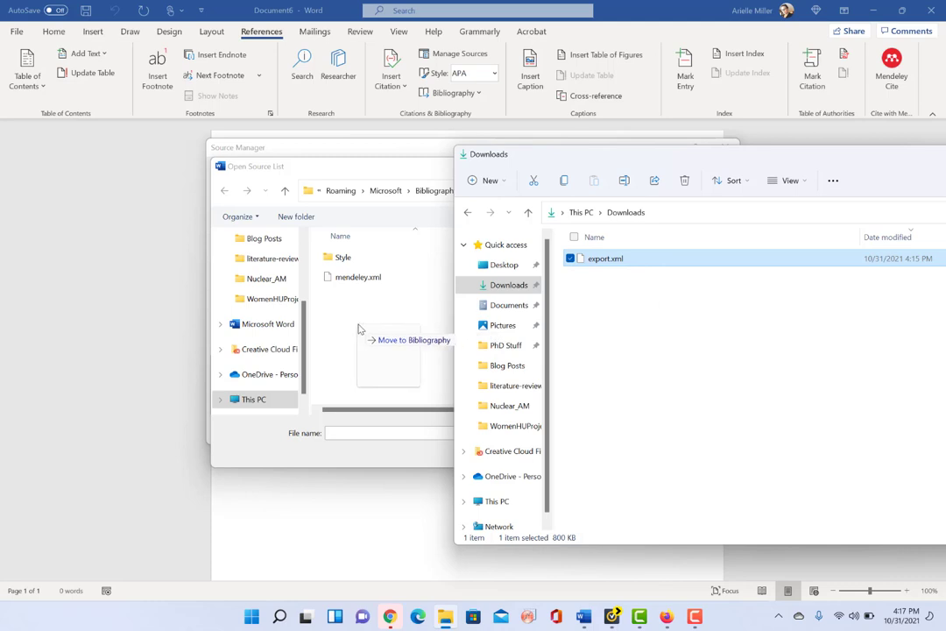
pyautogui.moveTo(331, 328)
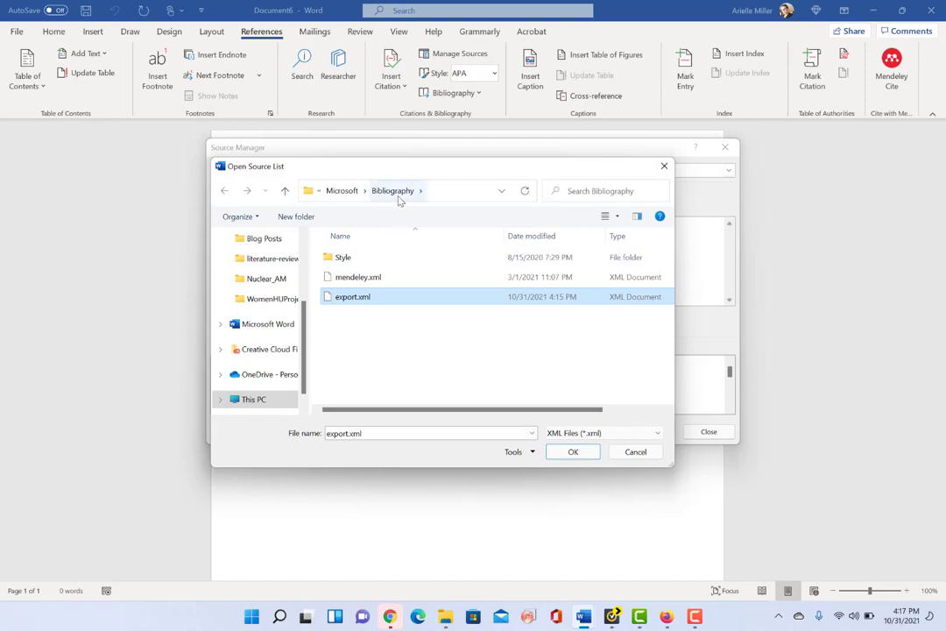
pyautogui.moveTo(466, 259)
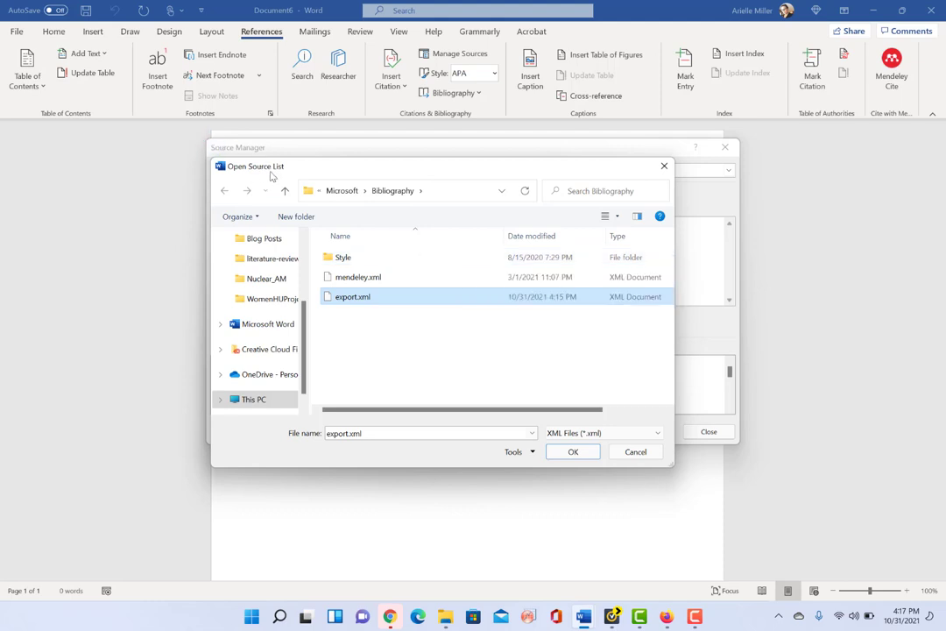
pyautogui.moveTo(424, 333)
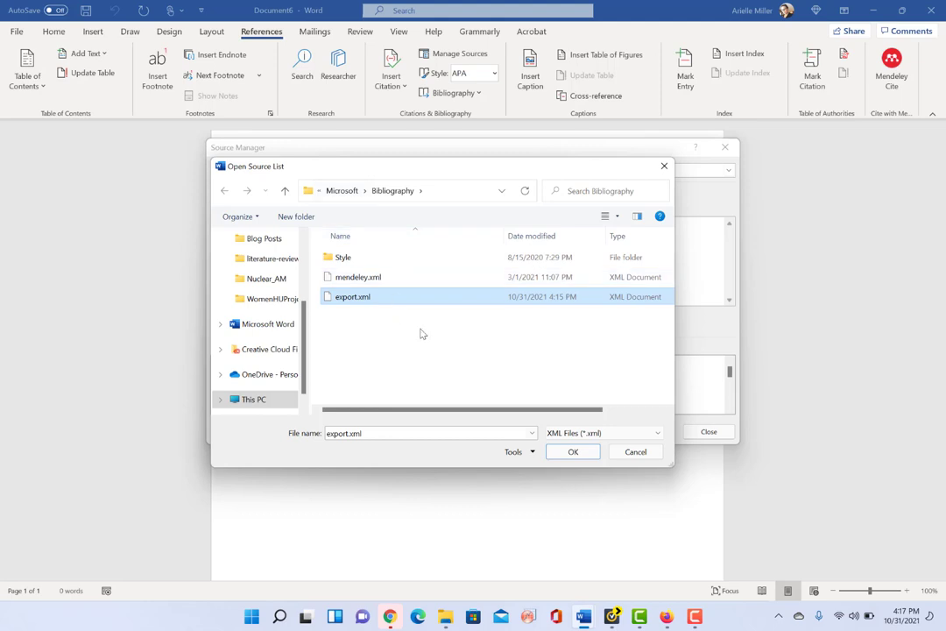
pyautogui.moveTo(494, 380)
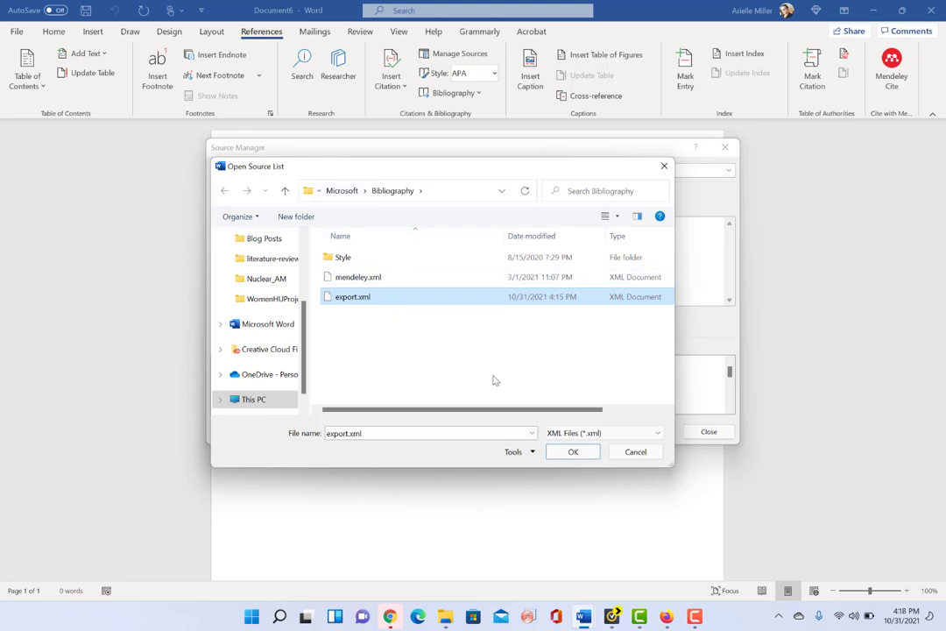
pyautogui.moveTo(573, 452)
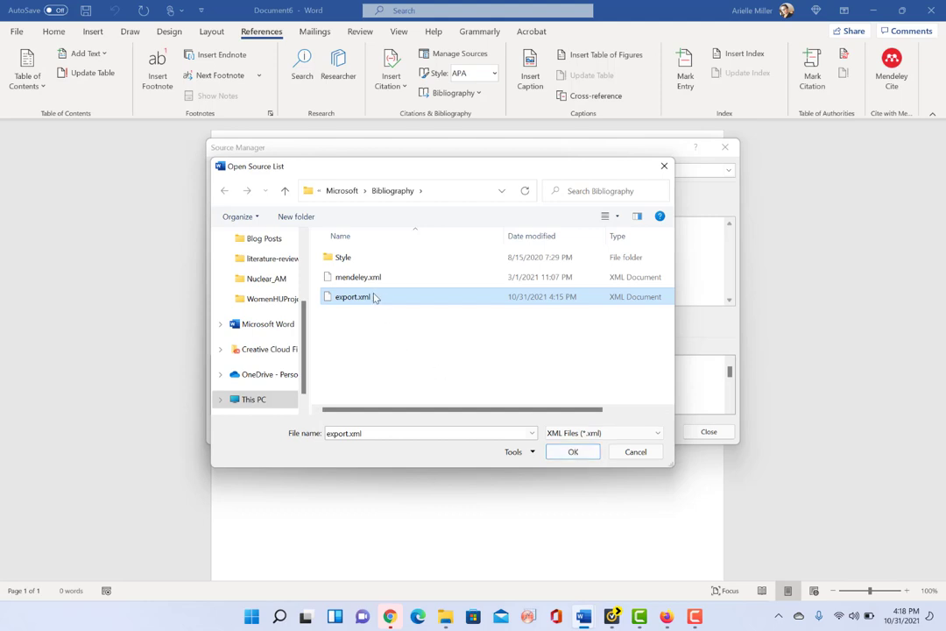
pyautogui.moveTo(355, 296)
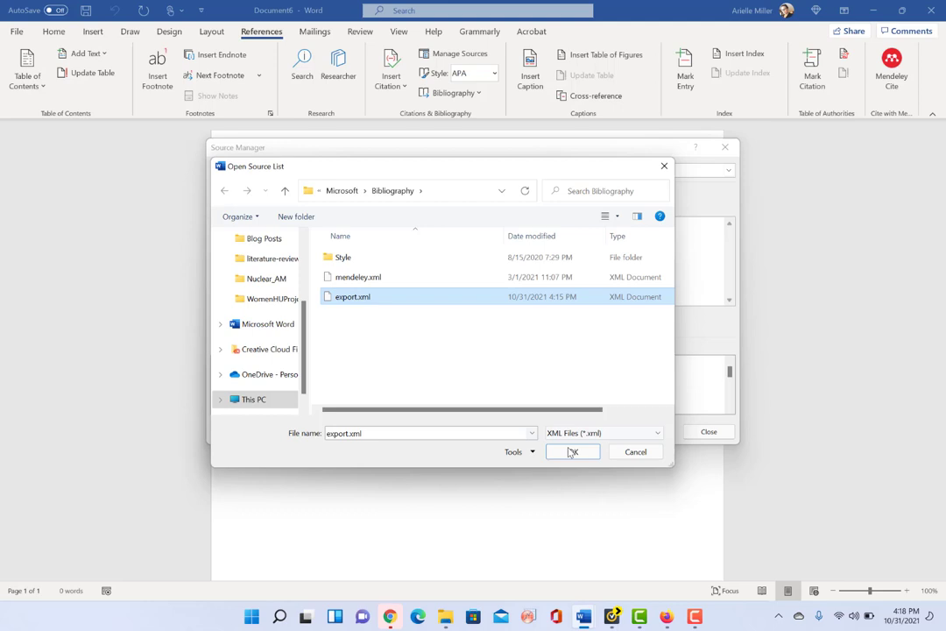
# - Load export.xml as the master source list, filling it with the exported references
pyautogui.click(571, 452)
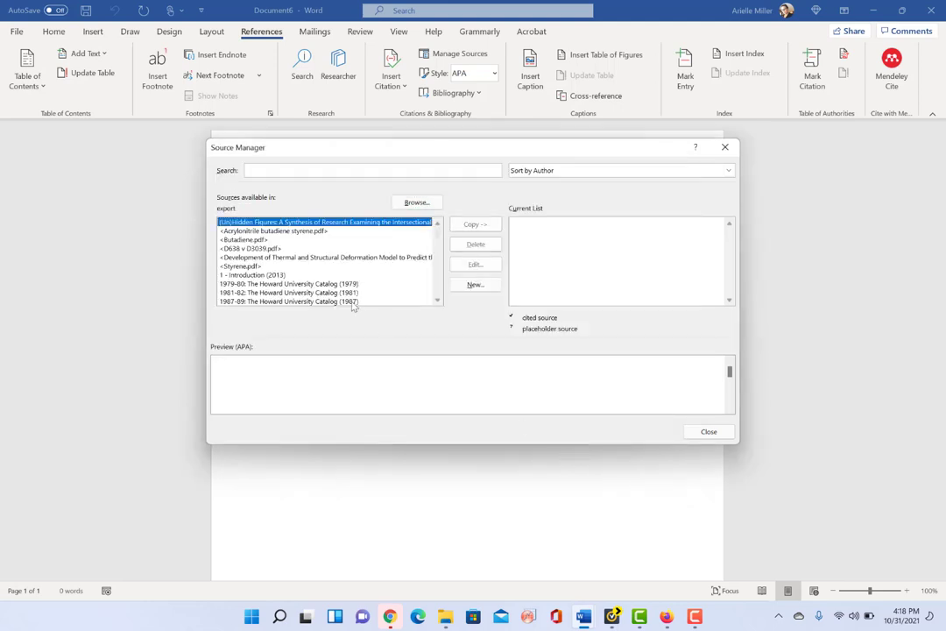
# - Preview the Hidden Figures source, scroll the available sources and close Source Manager
pyautogui.click(324, 221)
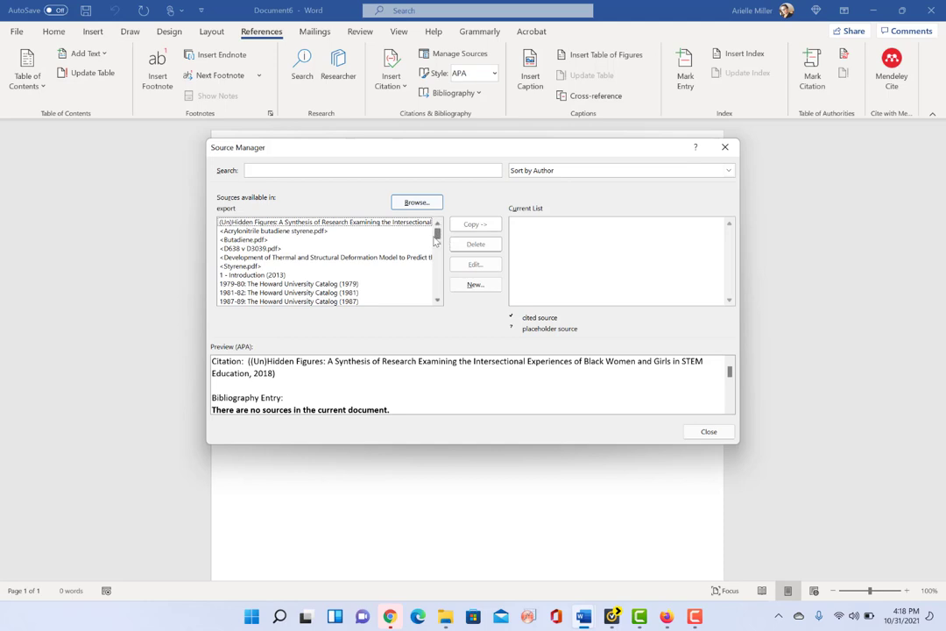
pyautogui.moveTo(438, 243)
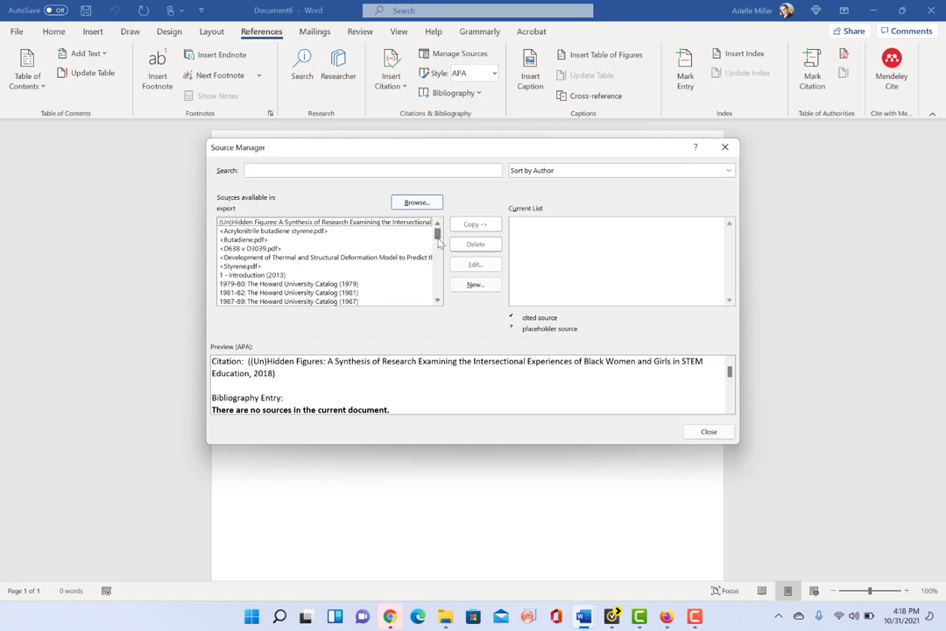
pyautogui.scroll(-3)
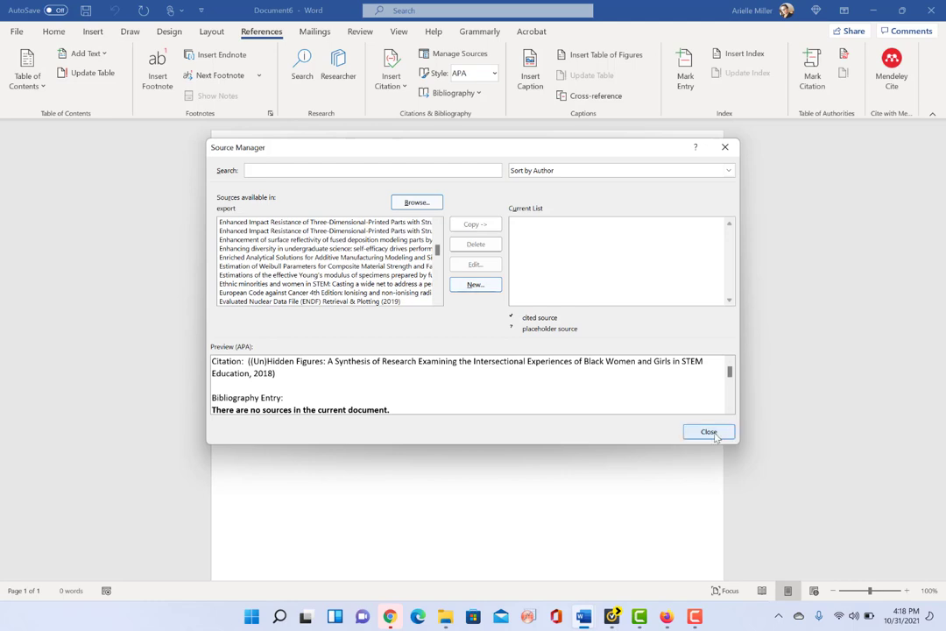
pyautogui.click(708, 431)
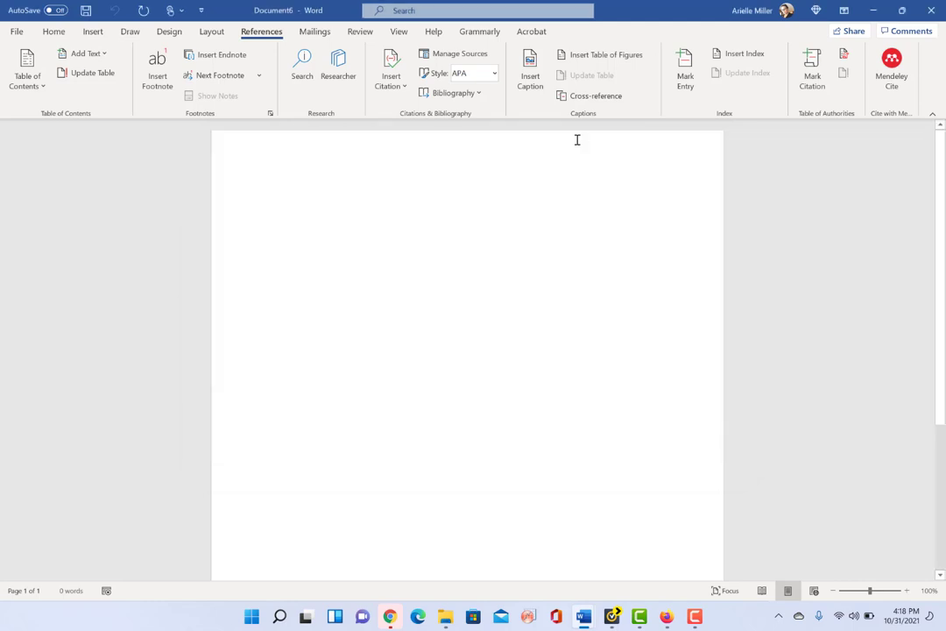
# - Place the insertion point in the document and reopen the Source Manager
pyautogui.click(529, 67)
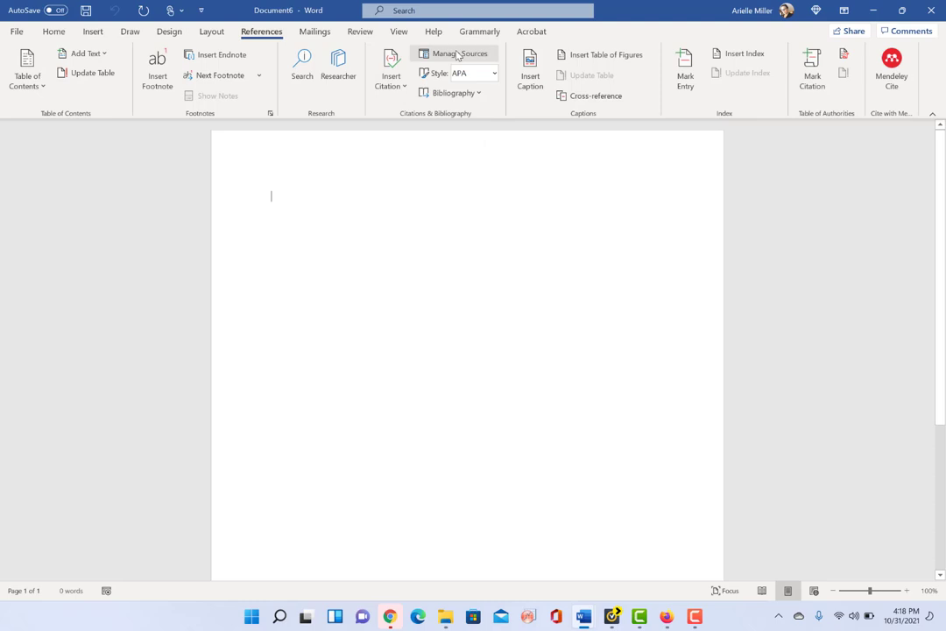
pyautogui.click(454, 52)
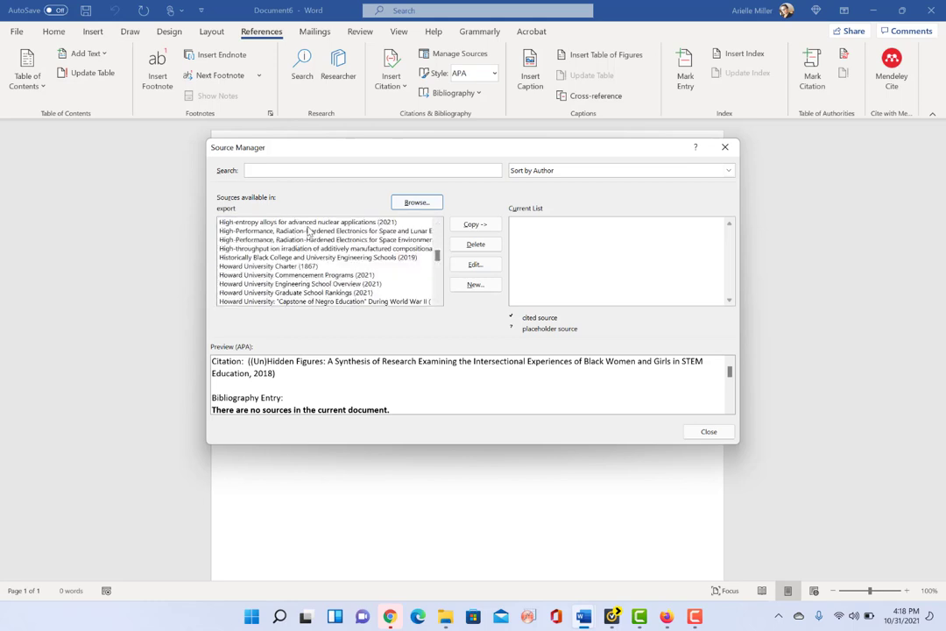
# - Select the high-entropy alloys, irradiation, shielding, 3-D printing and 316L stainless steel sources
pyautogui.click(324, 231)
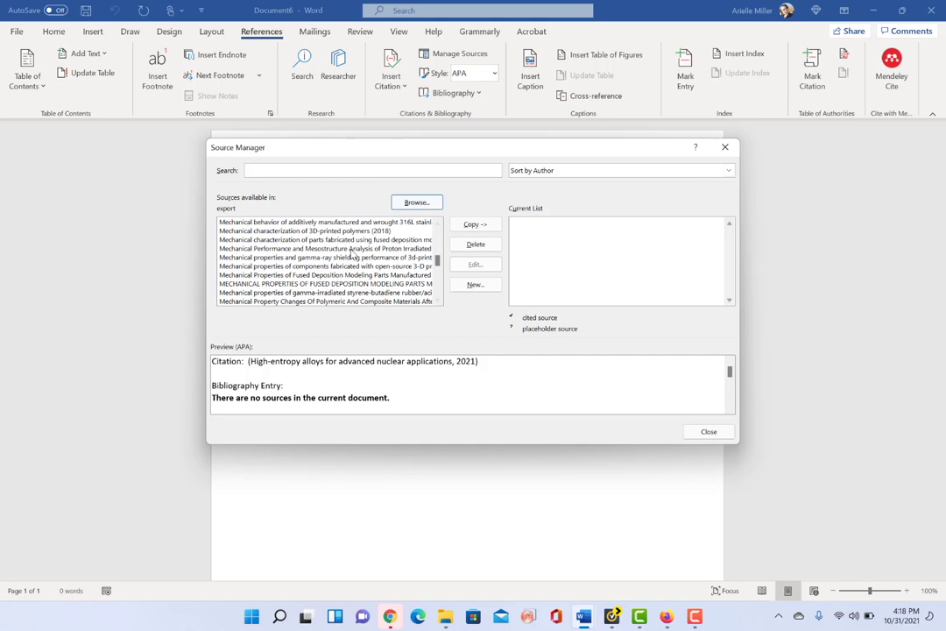
pyautogui.click(324, 248)
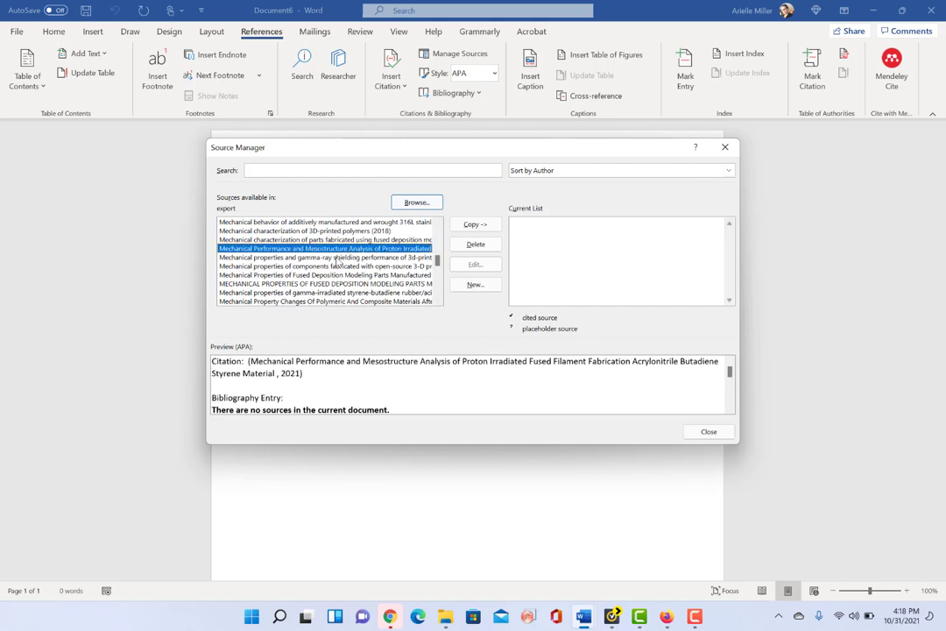
pyautogui.click(326, 256)
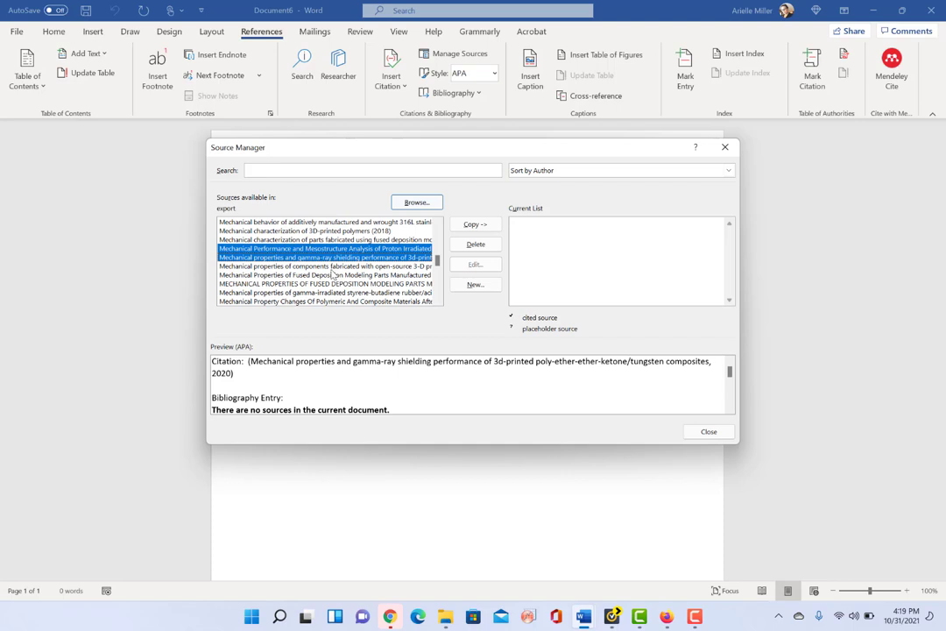
pyautogui.click(326, 266)
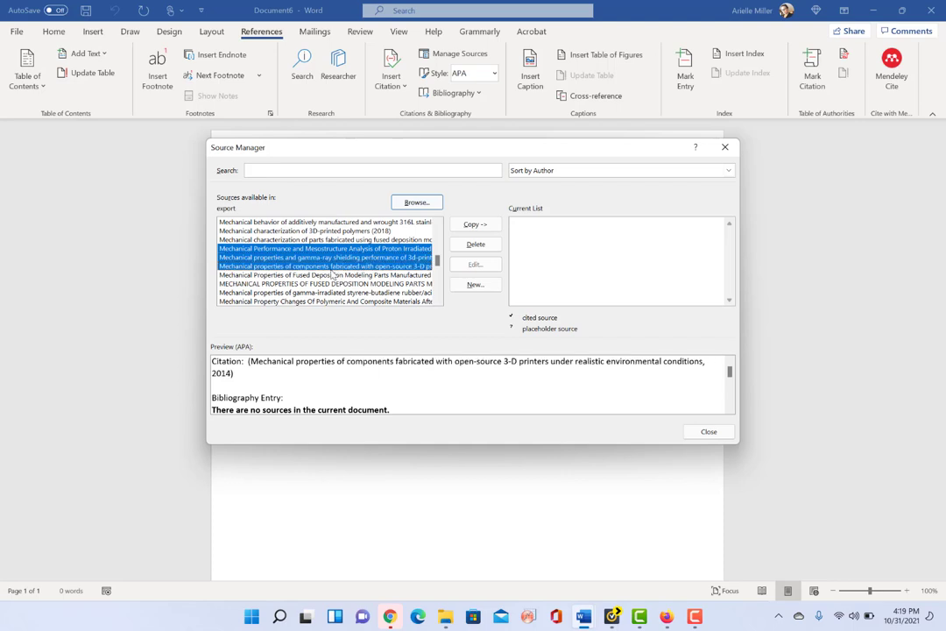
pyautogui.click(326, 273)
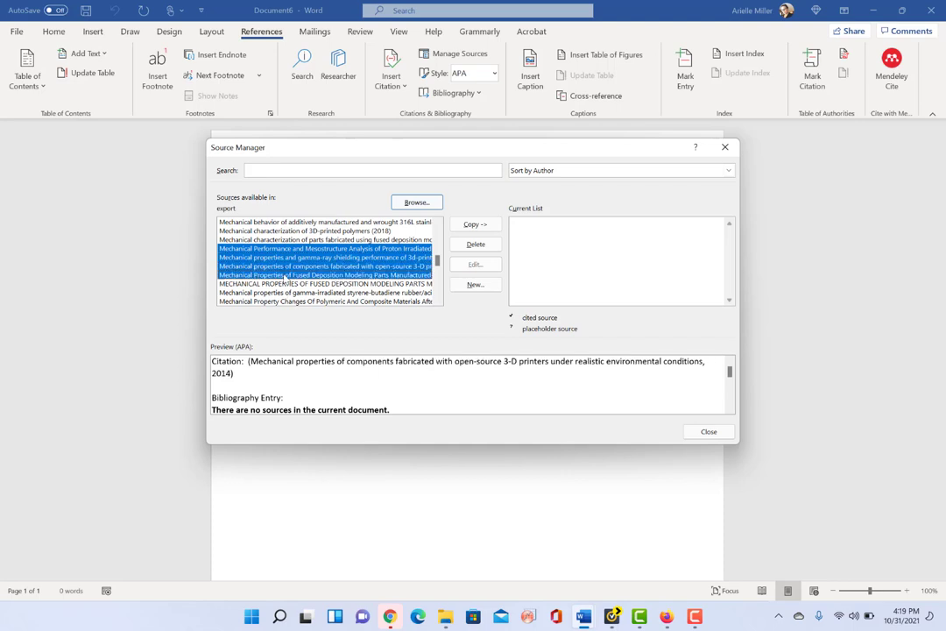
pyautogui.click(325, 291)
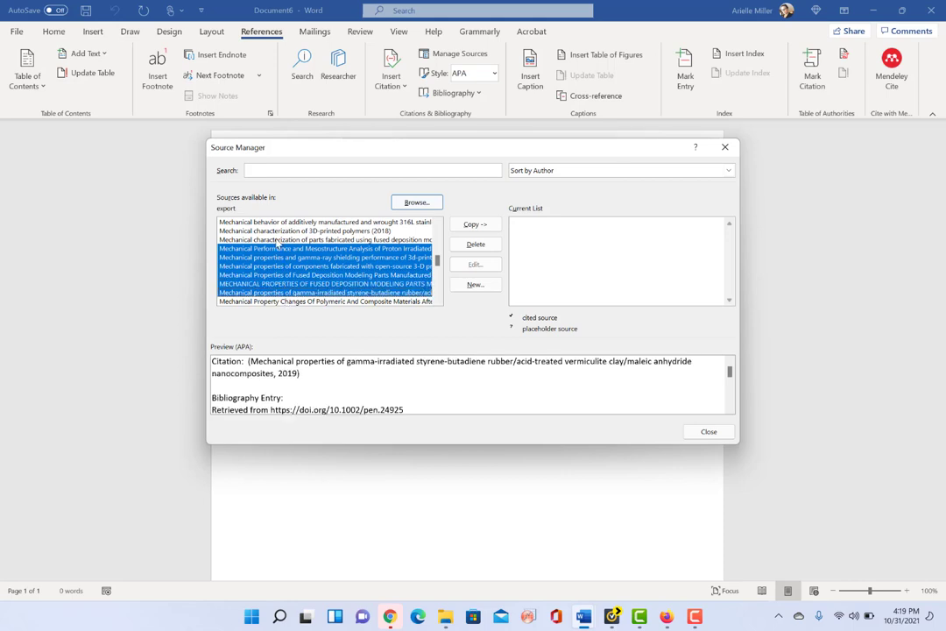
pyautogui.click(306, 232)
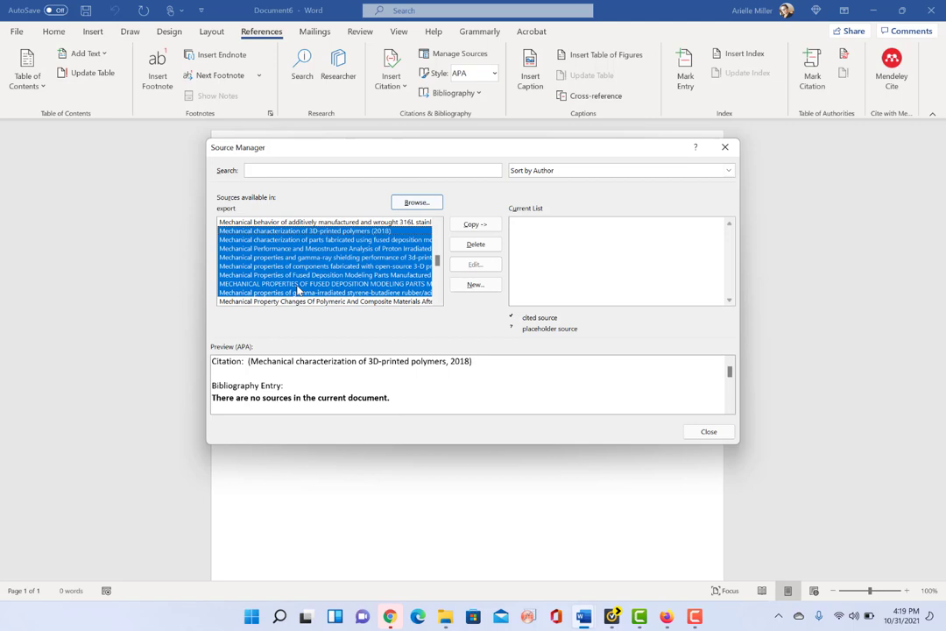
pyautogui.click(326, 301)
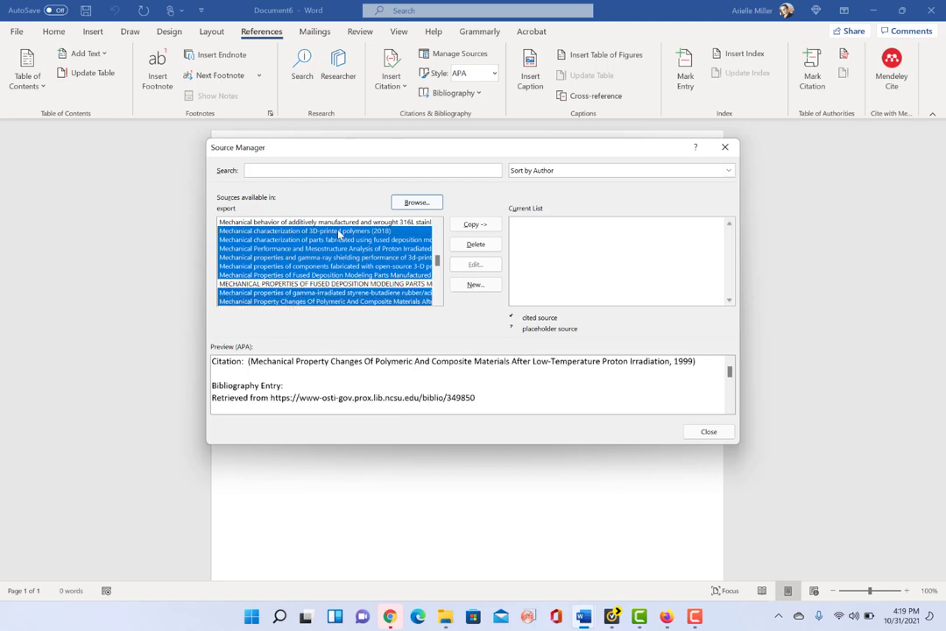
pyautogui.click(324, 221)
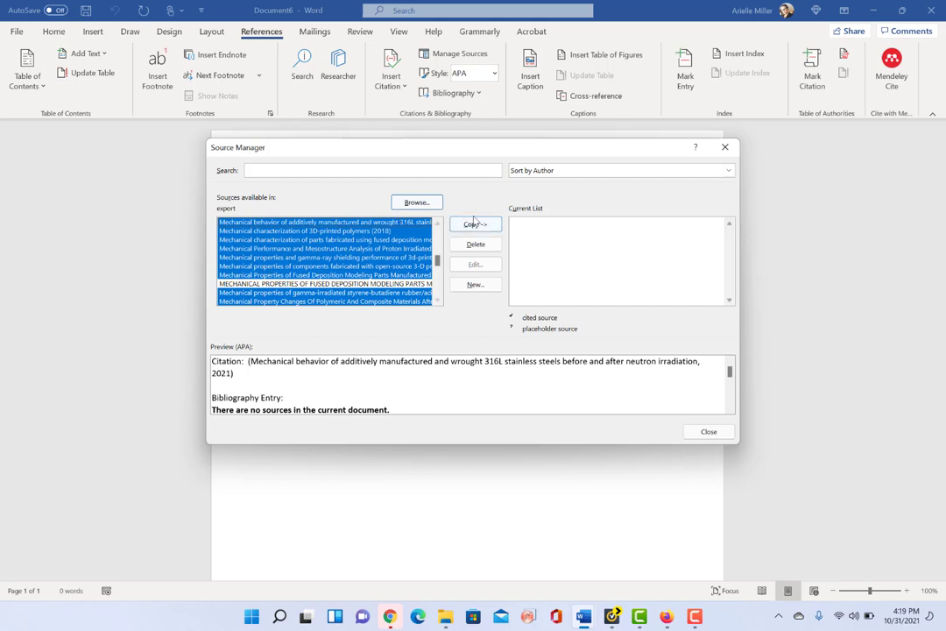
# - Copy the selected sources into the current list and close Source Manager
pyautogui.click(473, 224)
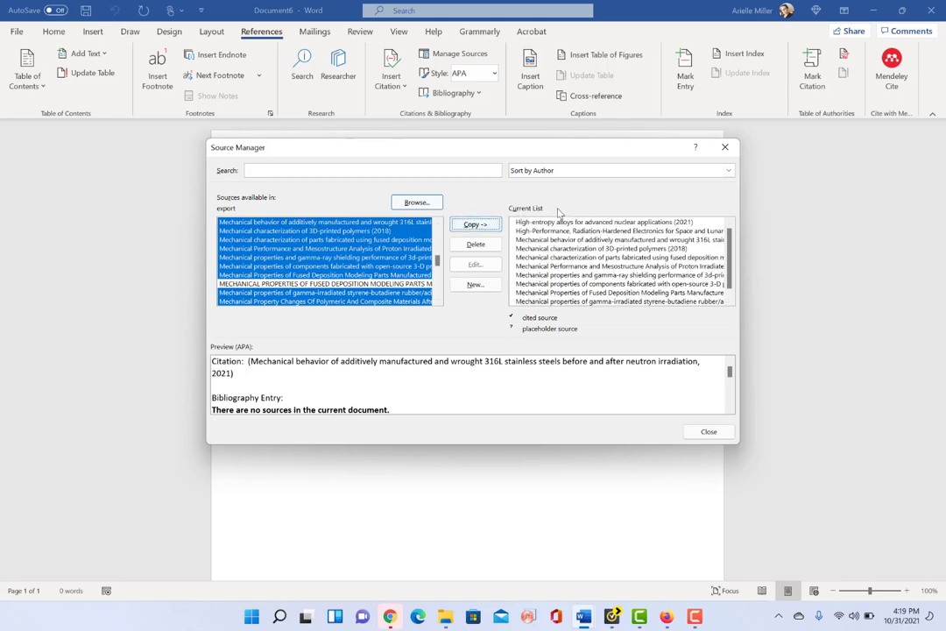
pyautogui.moveTo(707, 431)
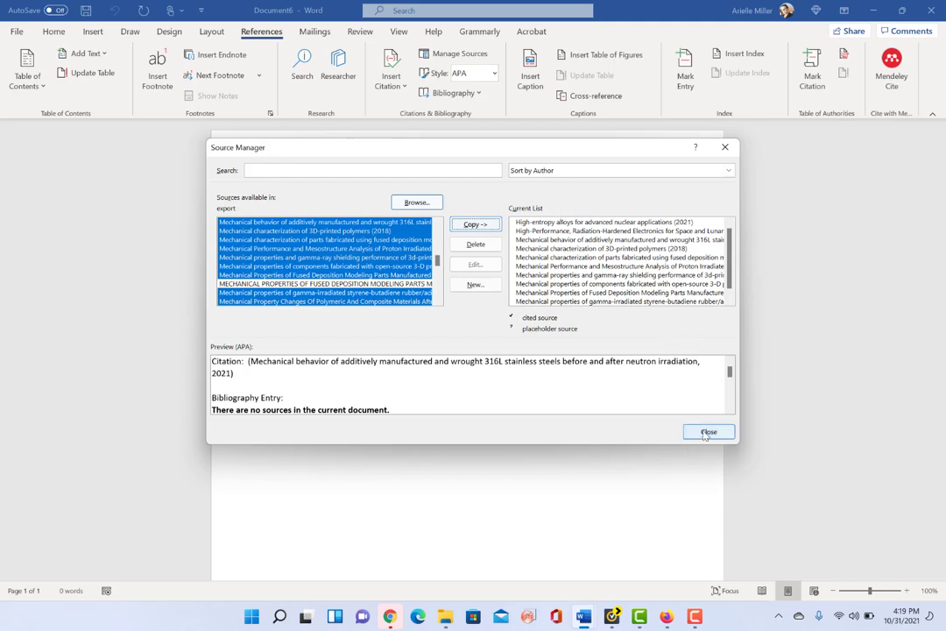
pyautogui.click(708, 431)
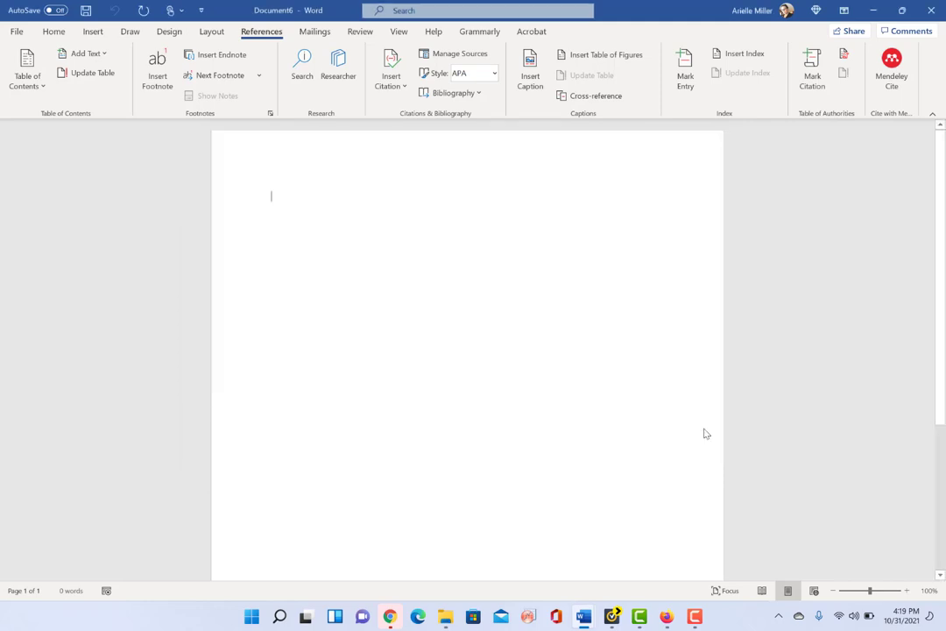
# - Insert an APA in-text citation for the 2021 316L stainless steel mechanical behavior paper
pyautogui.click(391, 74)
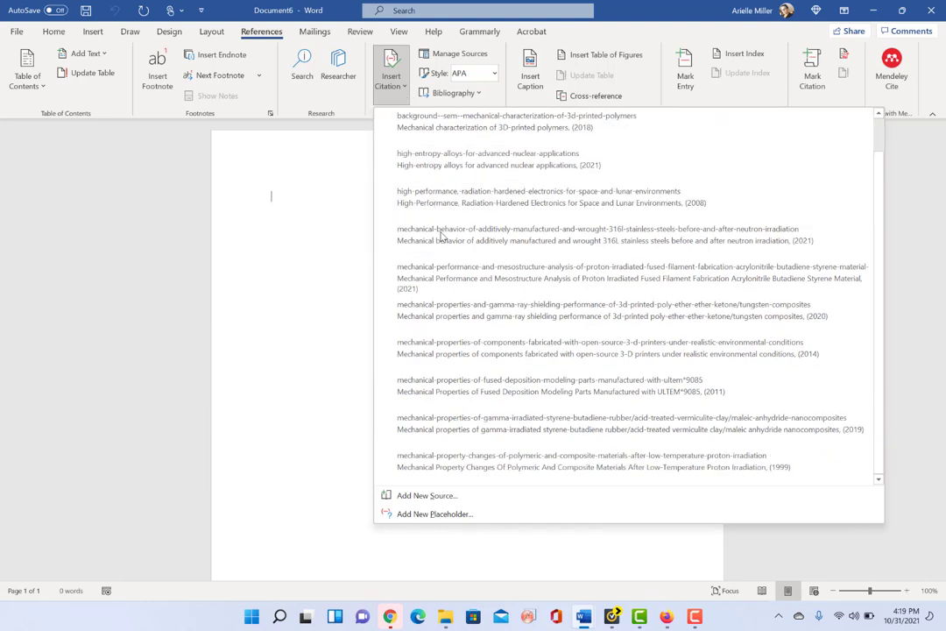
pyautogui.scroll(3)
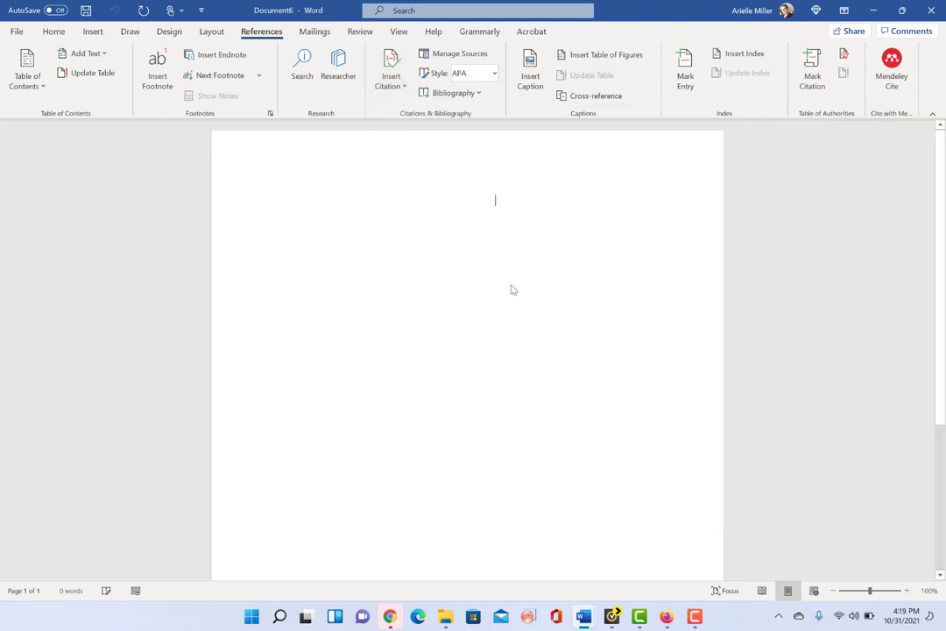
pyautogui.click(390, 70)
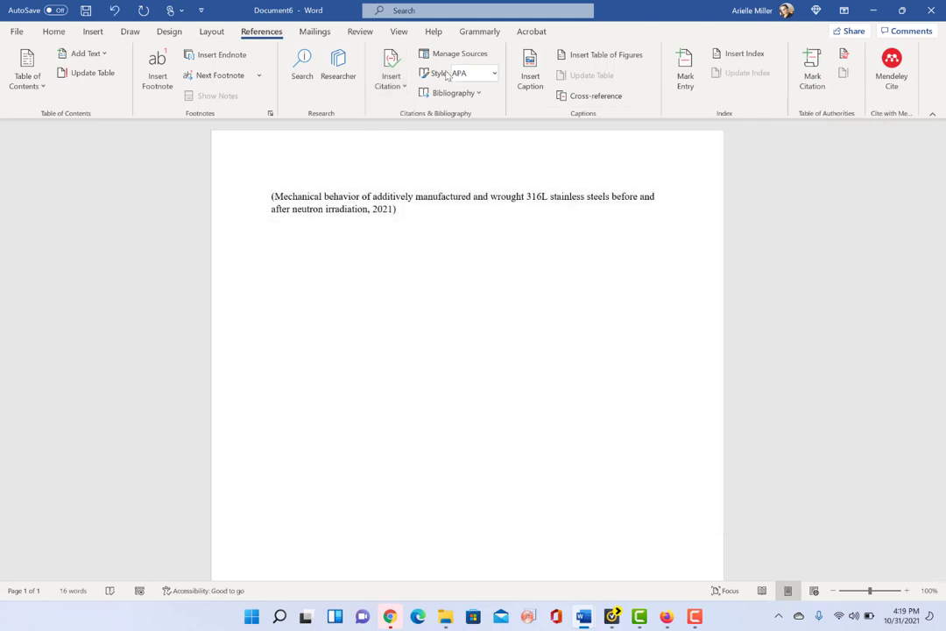
# - Confirm APA in the citation style list and leave the High-entropy alloys (2021) citation on the page
pyautogui.click(494, 74)
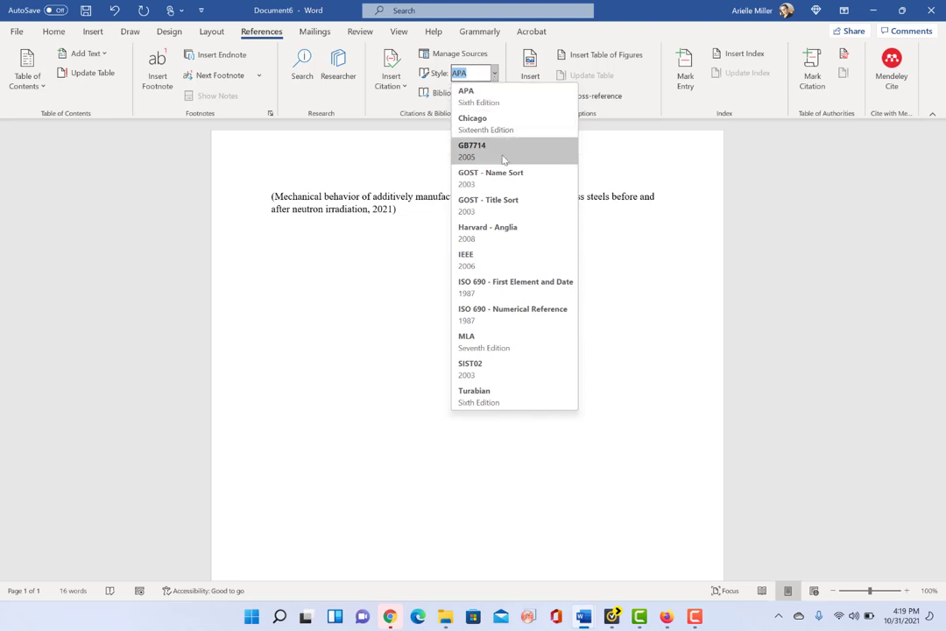
pyautogui.moveTo(501, 259)
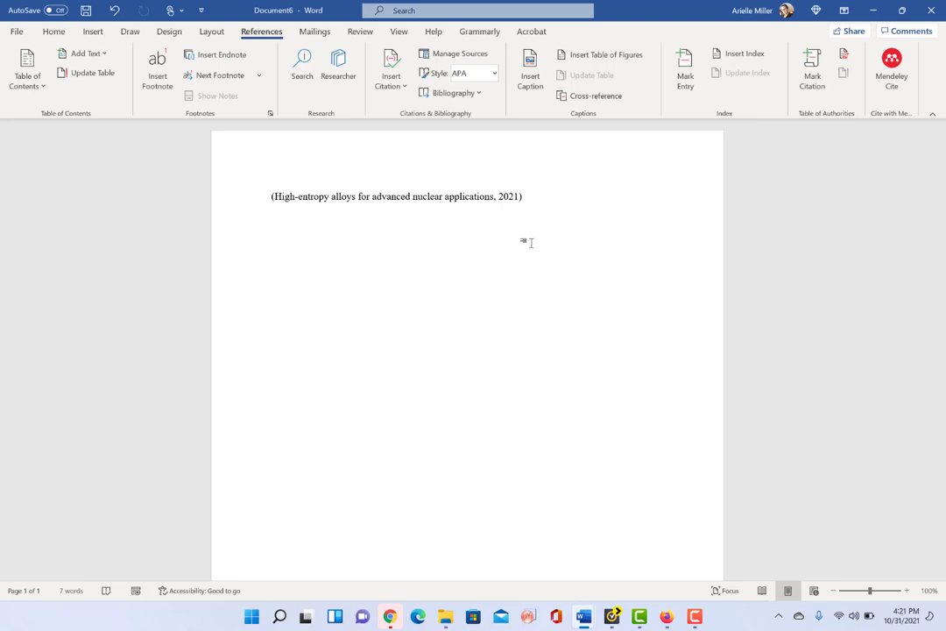
pyautogui.click(271, 235)
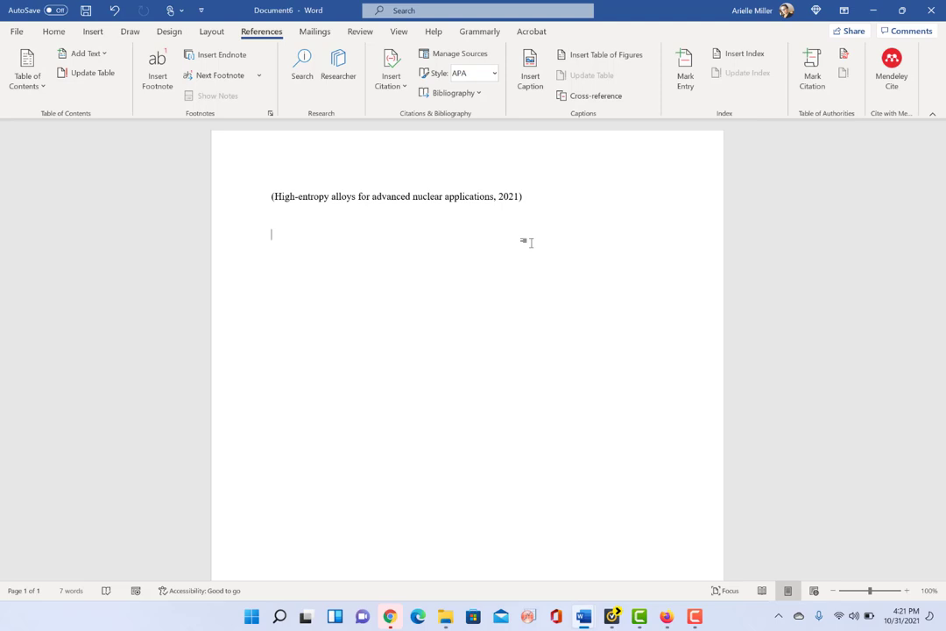